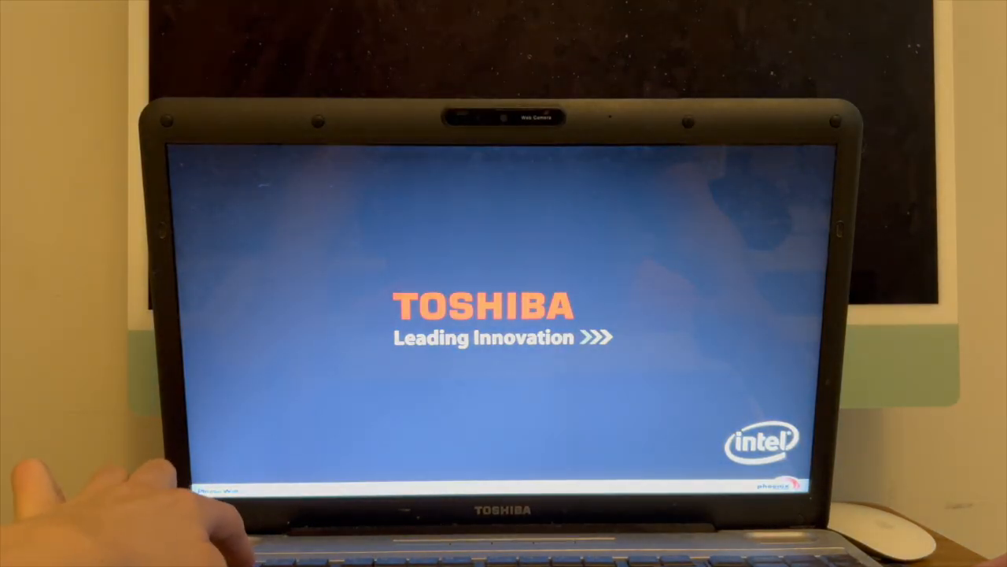
- Enter BIOS via F2 and set SATA Controller Mode from AHCI to Compatibility under Advanced
{"action": "key", "text": "F2"}
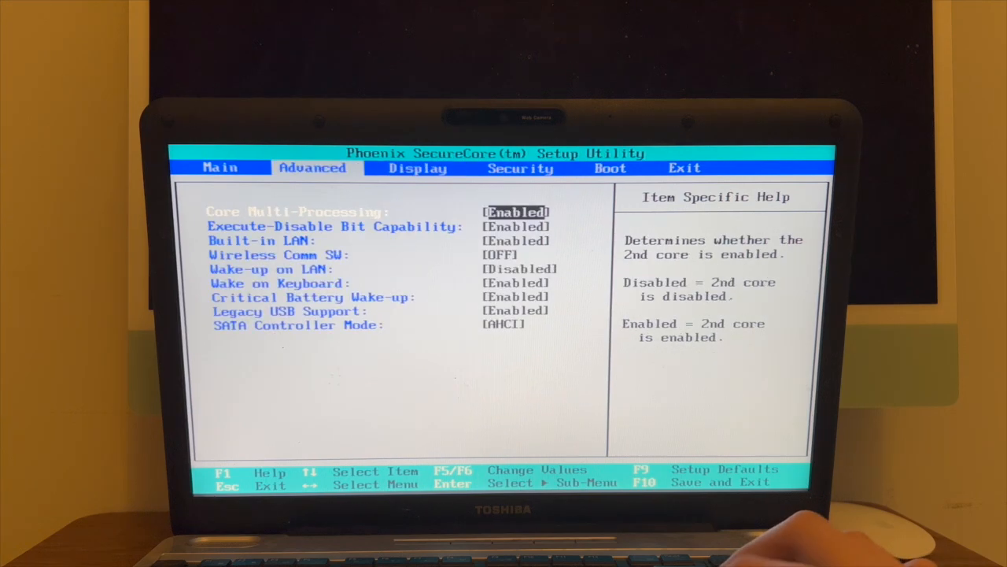
{"action": "key", "text": "down"}
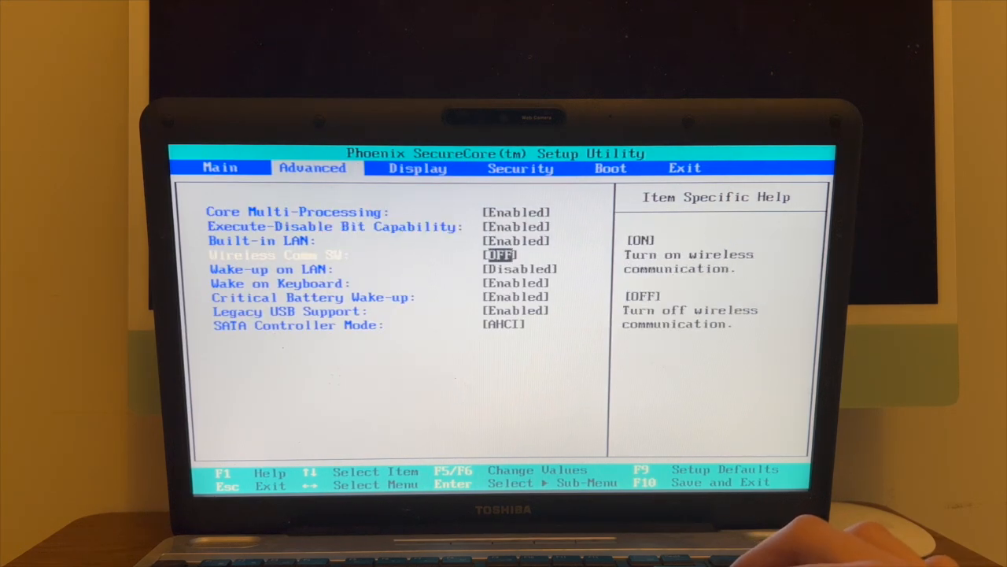
{"action": "key", "text": "Down"}
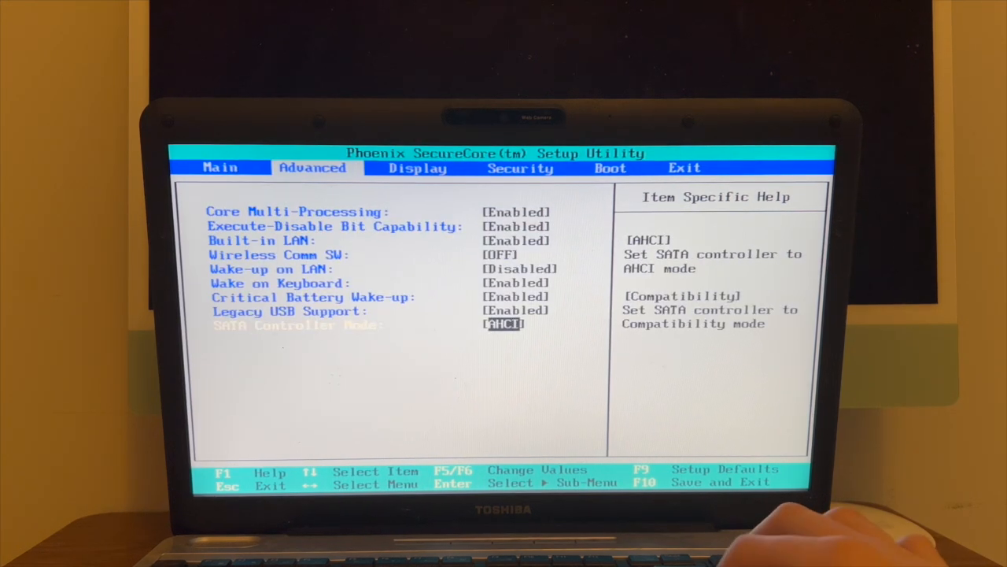
{"action": "key", "text": "up"}
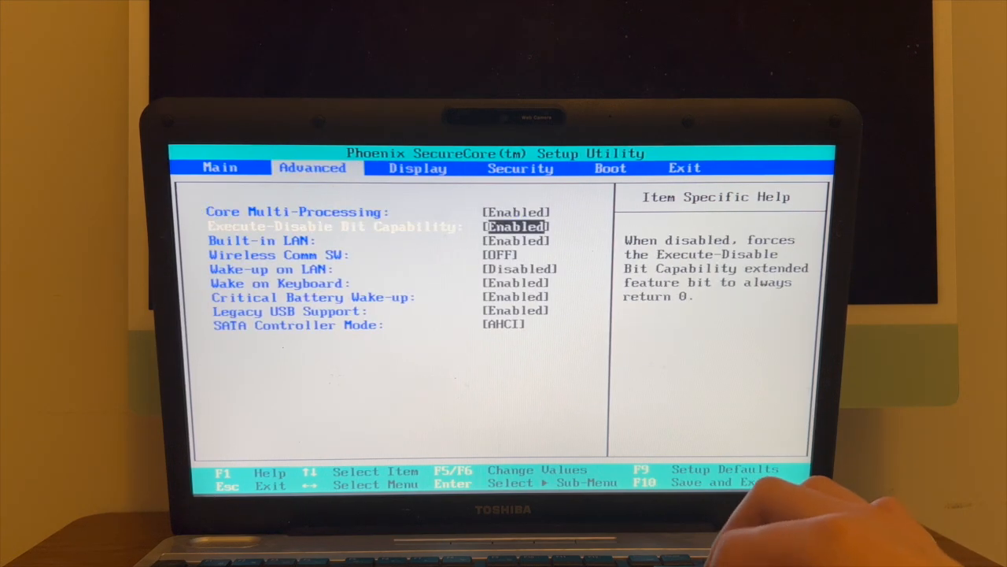
{"action": "key", "text": "down"}
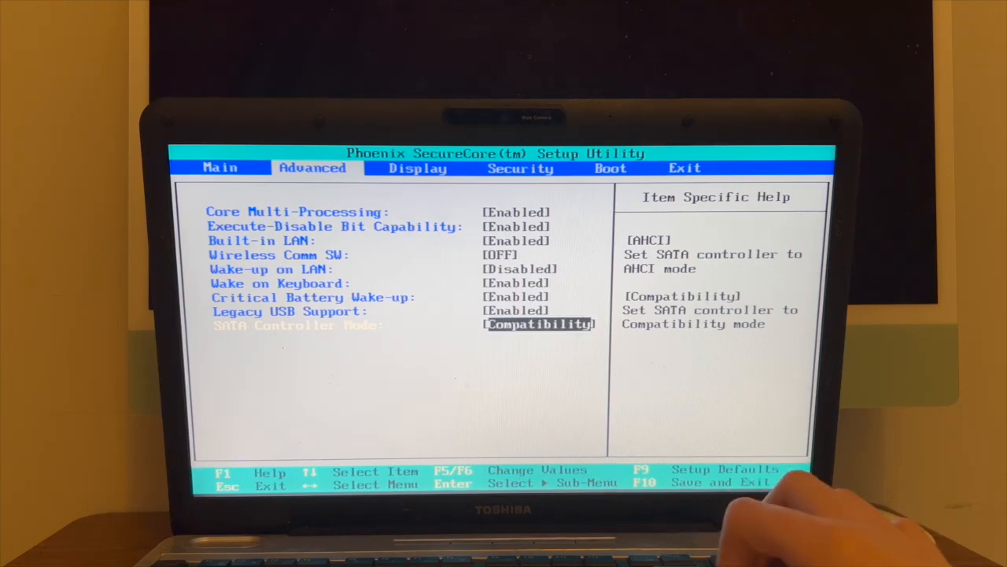
{"action": "left_click", "coordinate": [683, 167]}
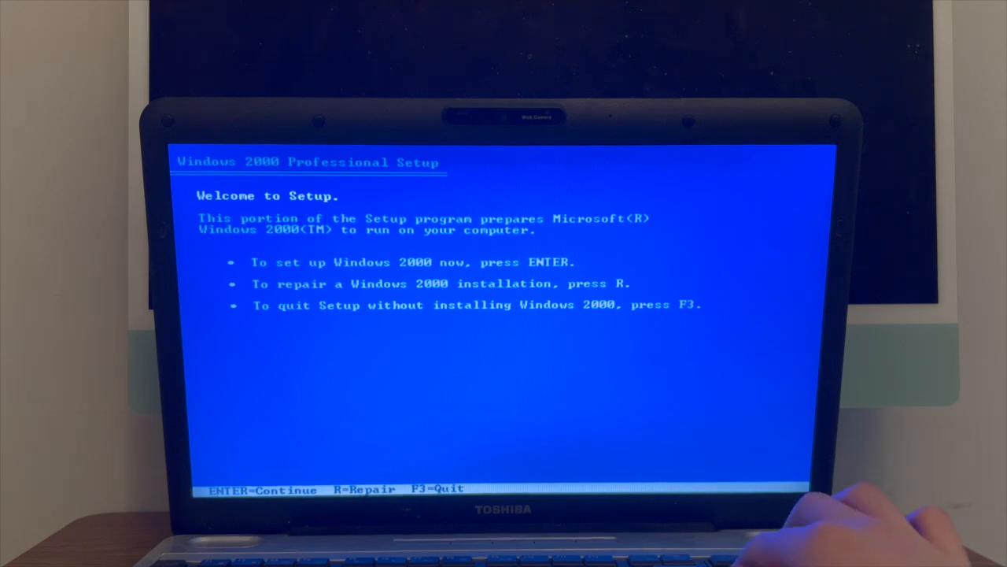
{"action": "key", "text": "enter"}
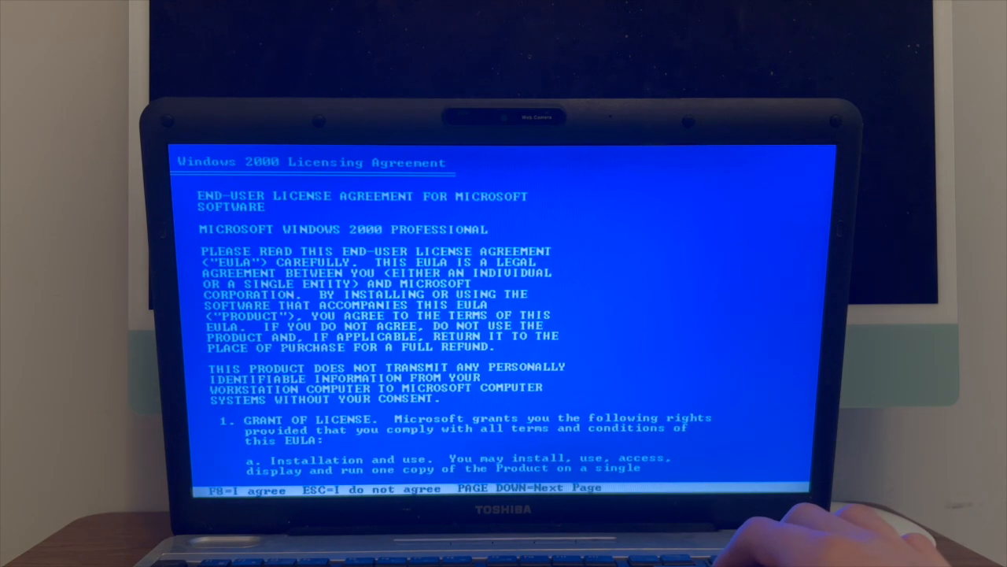
{"action": "key", "text": "f8"}
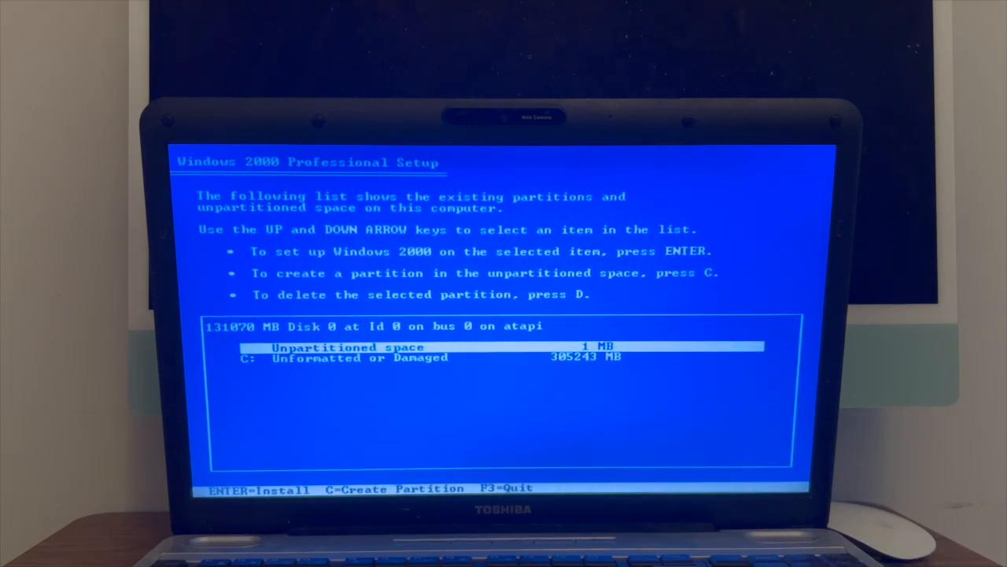
{"action": "key", "text": "Down"}
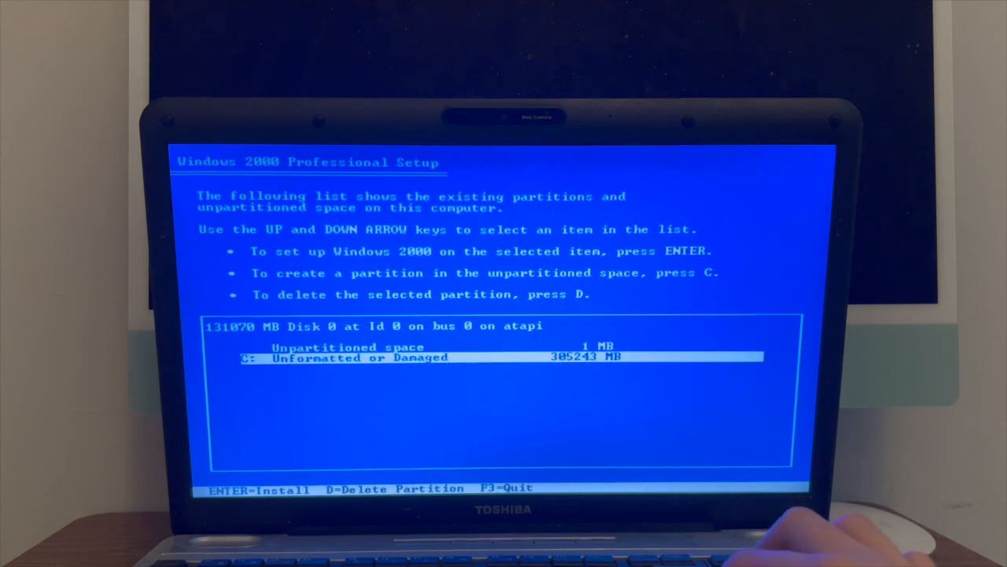
{"action": "key", "text": "up"}
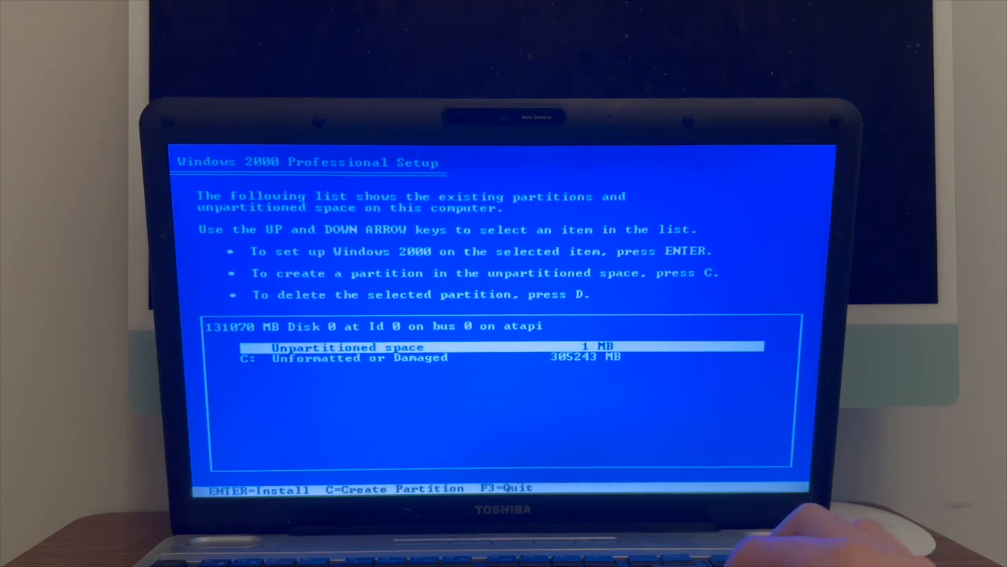
{"action": "key", "text": "down"}
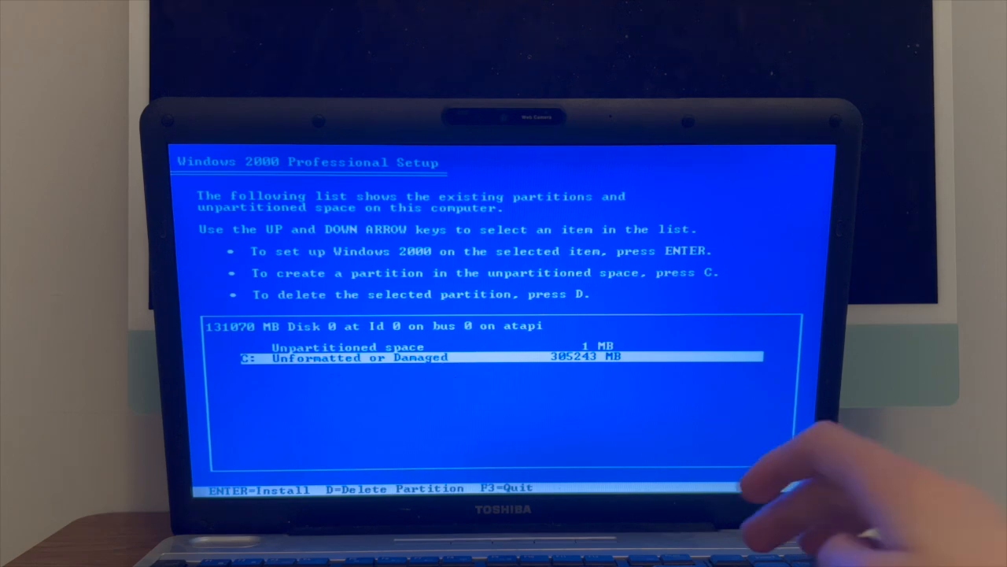
{"action": "key", "text": "enter"}
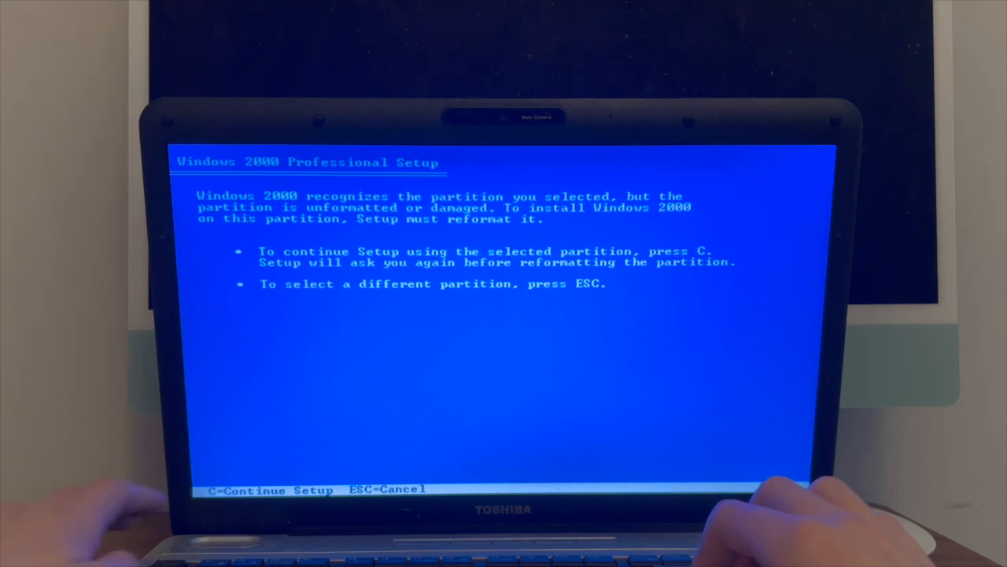
{"action": "key", "text": "Escape"}
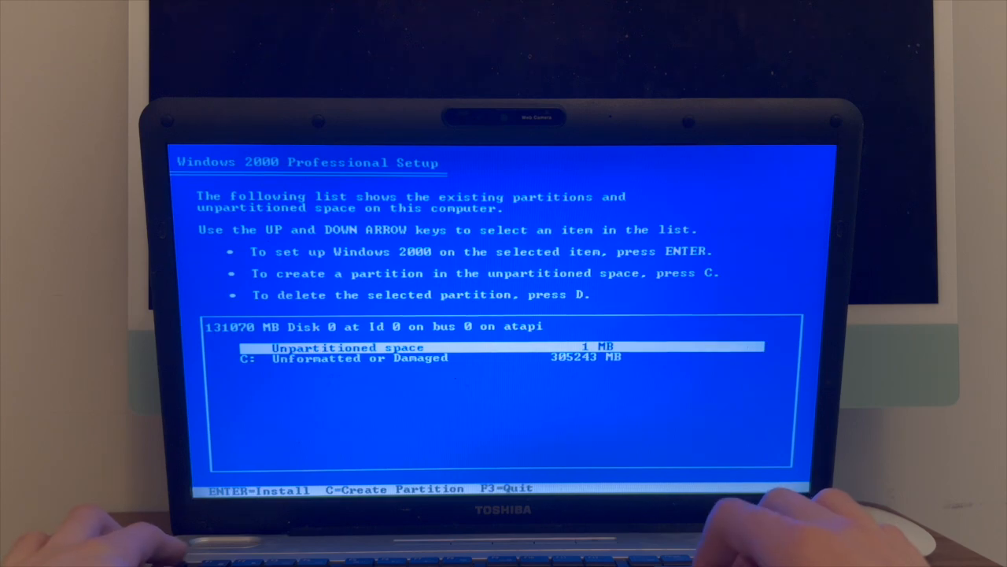
{"action": "key", "text": "down"}
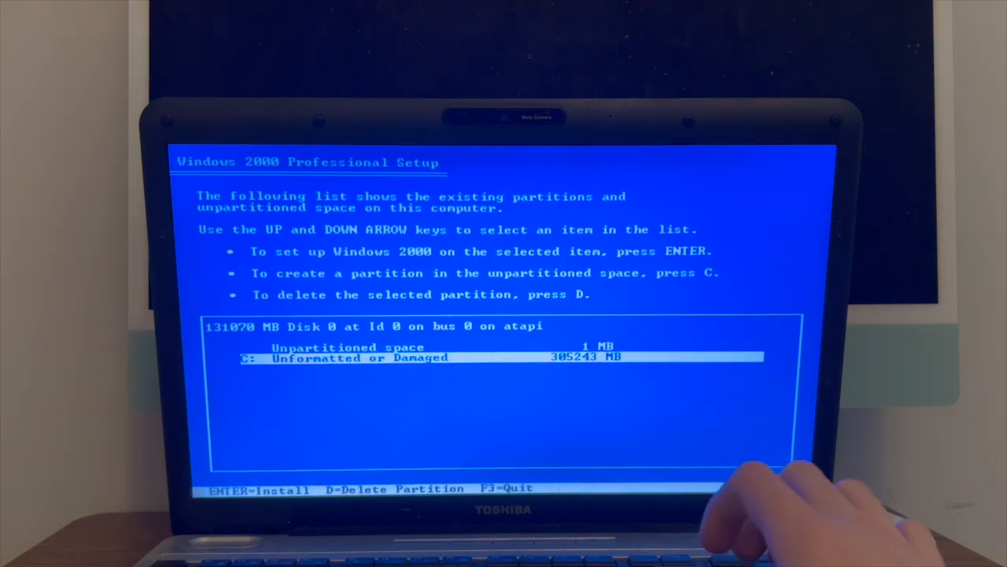
{"action": "key", "text": "enter"}
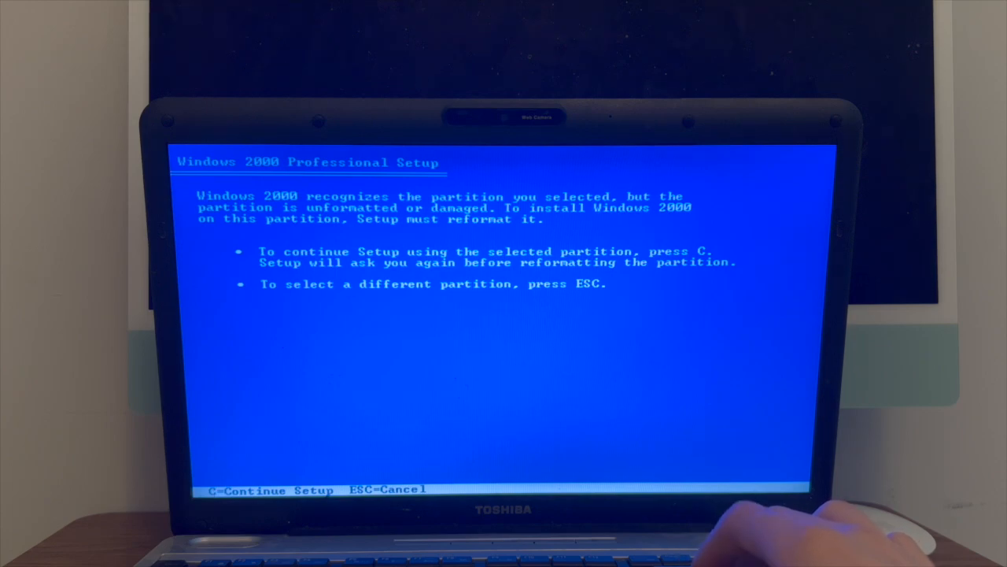
{"action": "key", "text": "c"}
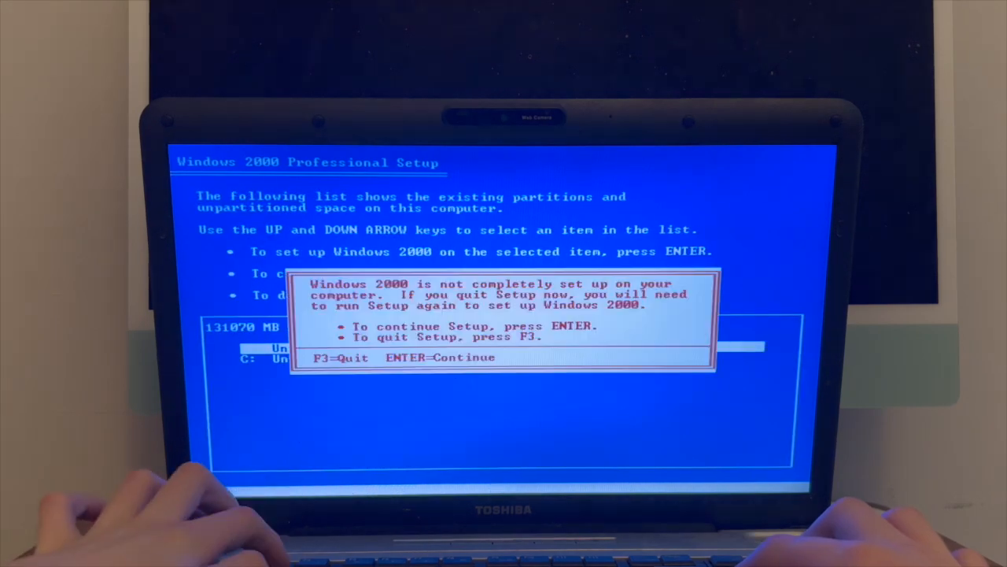
{"action": "key", "text": "f3"}
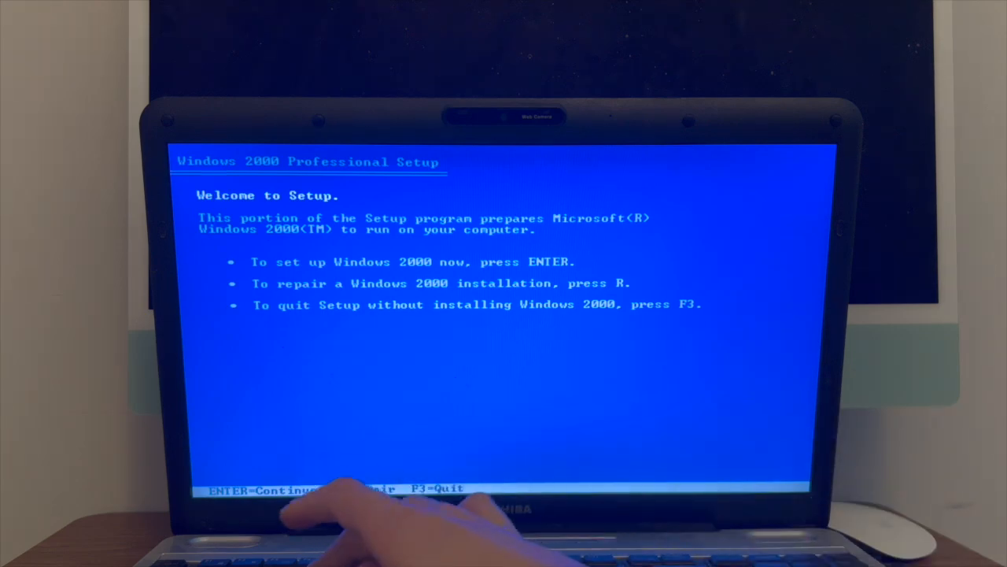
- Start the Recovery Console with R, run diskpart to list partitions, and return to the prompt
{"action": "key", "text": "r"}
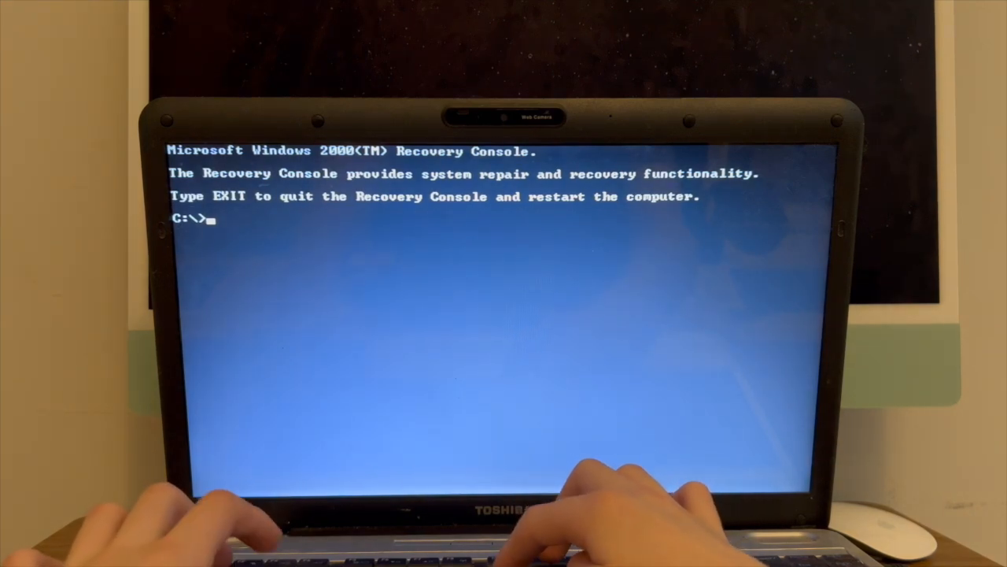
{"action": "type", "text": "disk"}
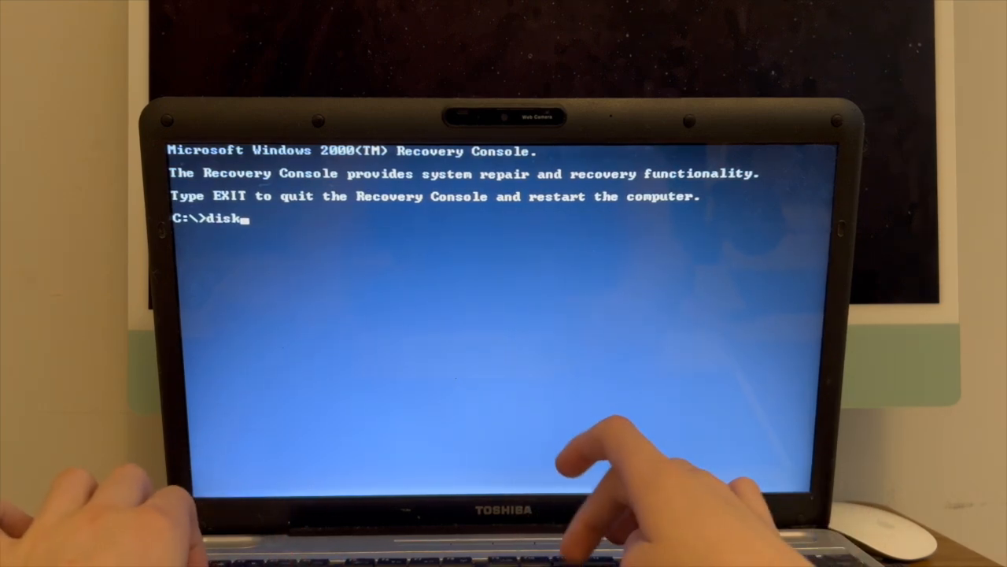
{"action": "key", "text": "enter"}
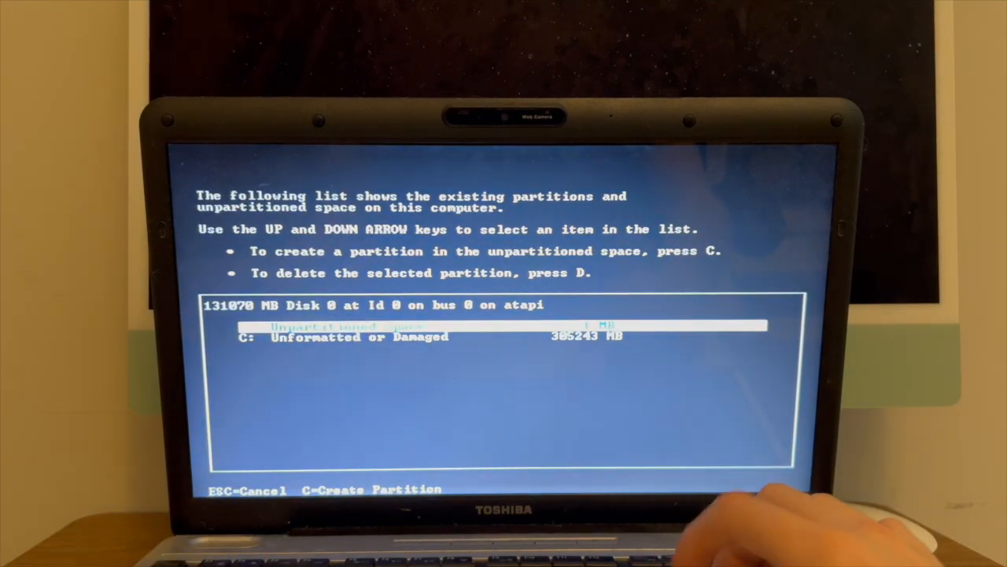
{"action": "key", "text": "Down"}
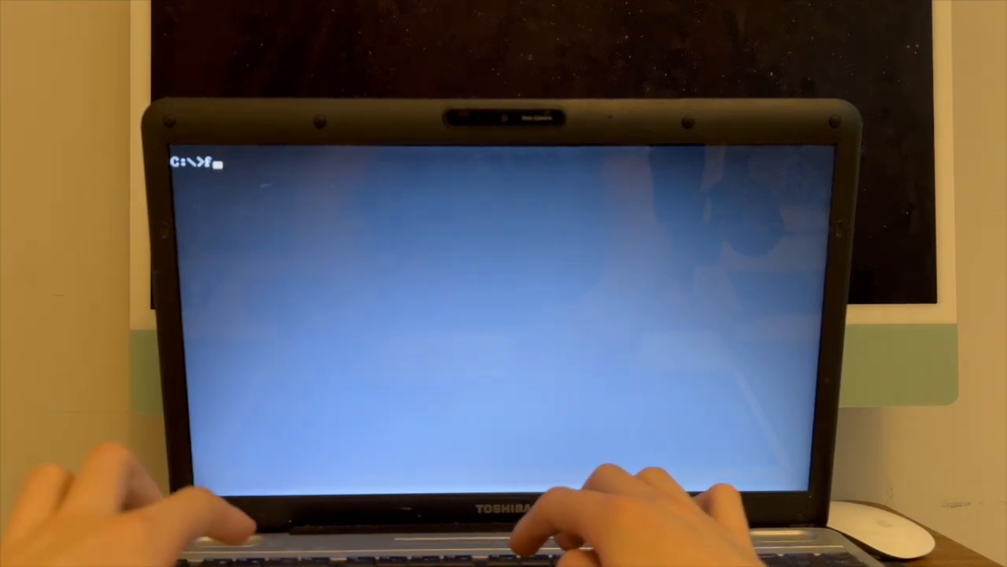
- Enter the command format C: /fs=ntfs /q at the console prompt
{"action": "type", "text": "form"}
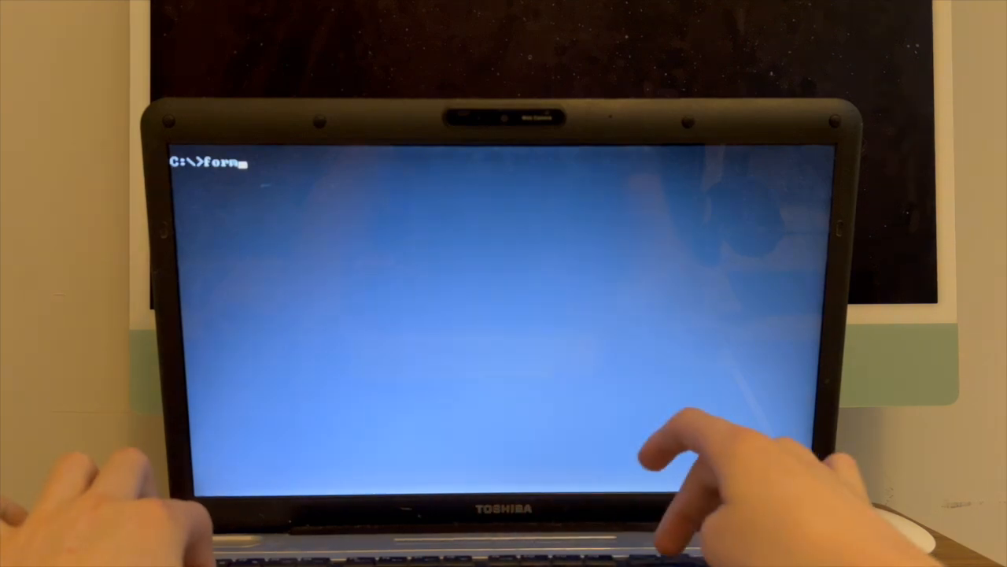
{"action": "type", "text": "at"}
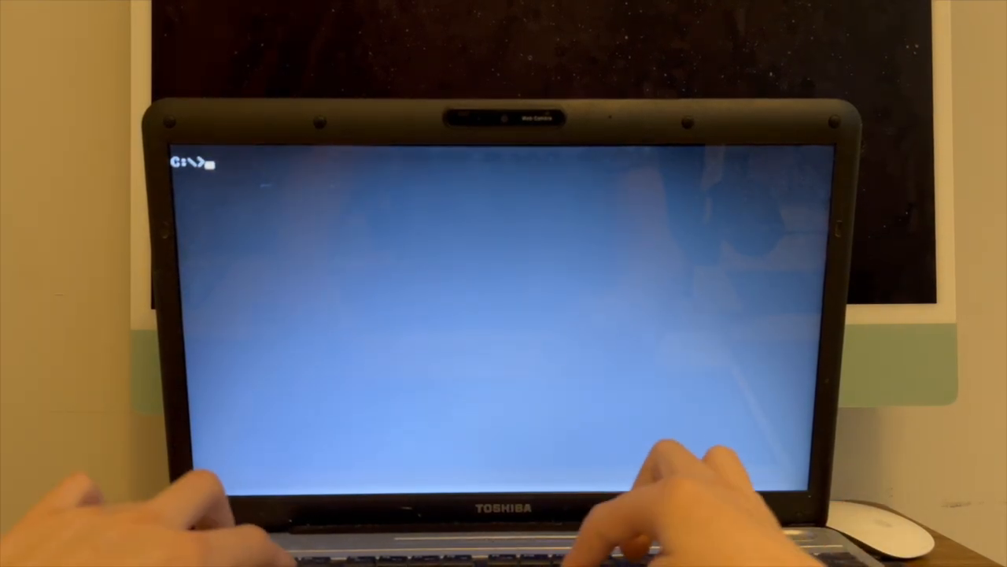
{"action": "type", "text": "D:\\"}
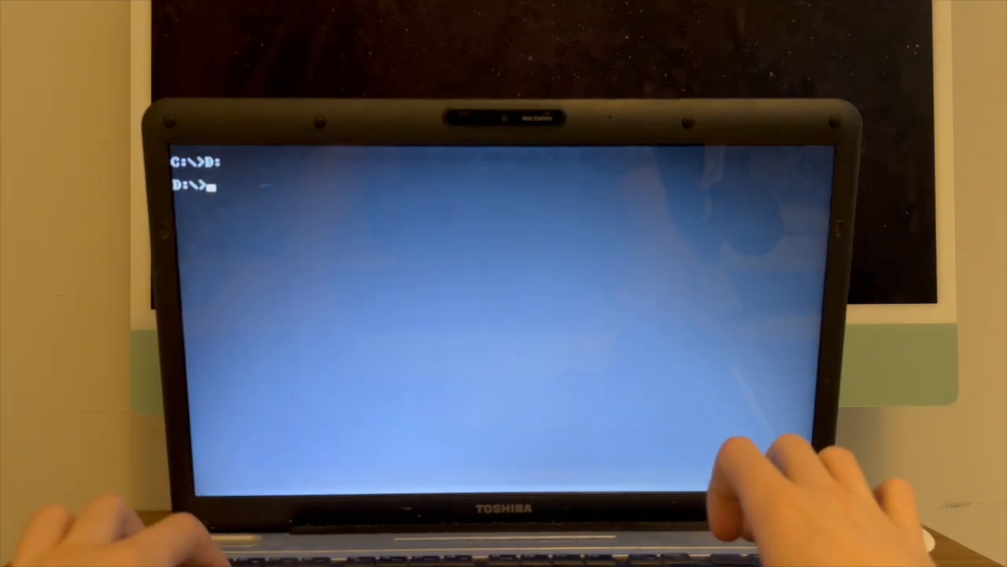
{"action": "type", "text": "dum"}
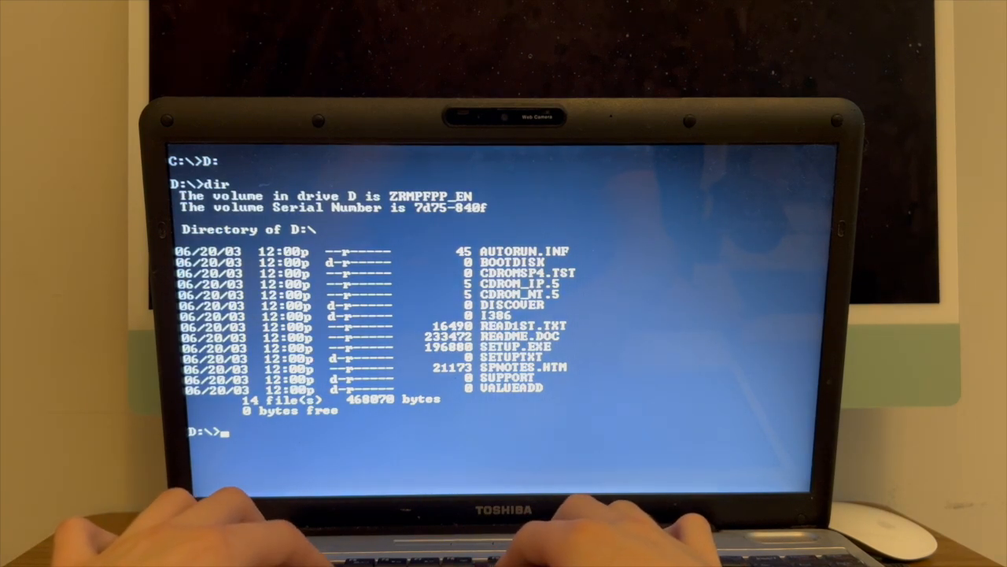
{"action": "type", "text": "format"}
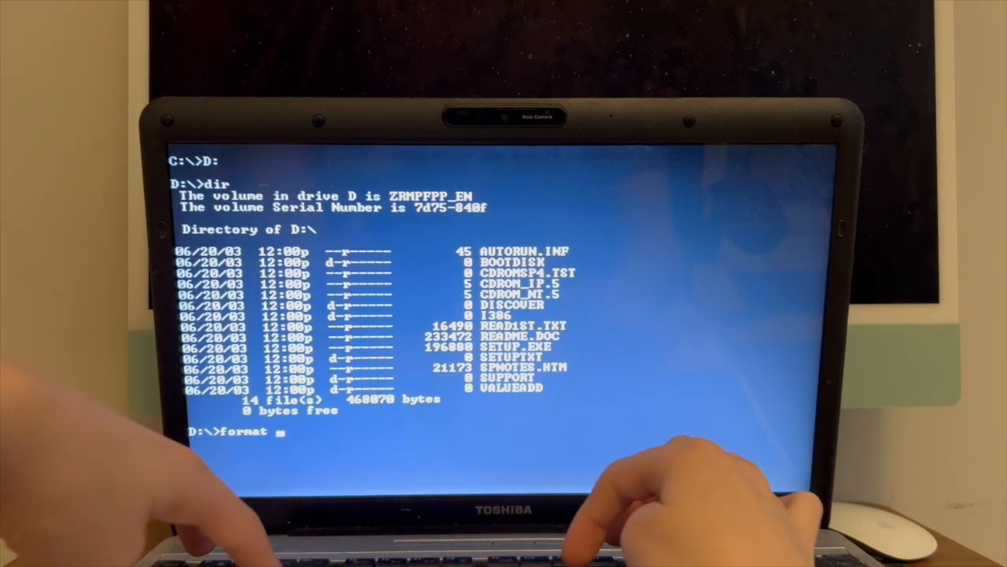
{"action": "type", "text": "C:"}
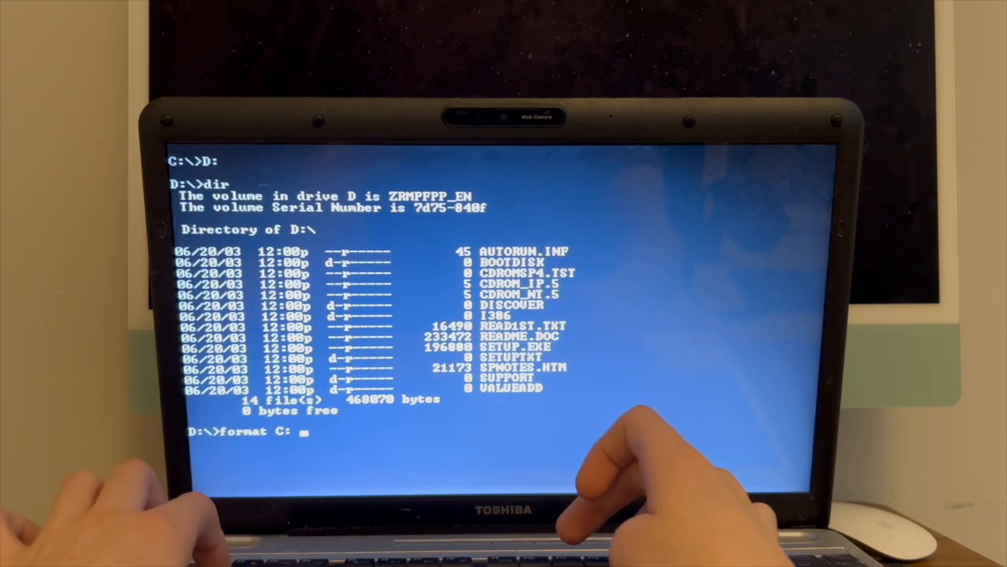
{"action": "type", "text": "fs=ntfs"}
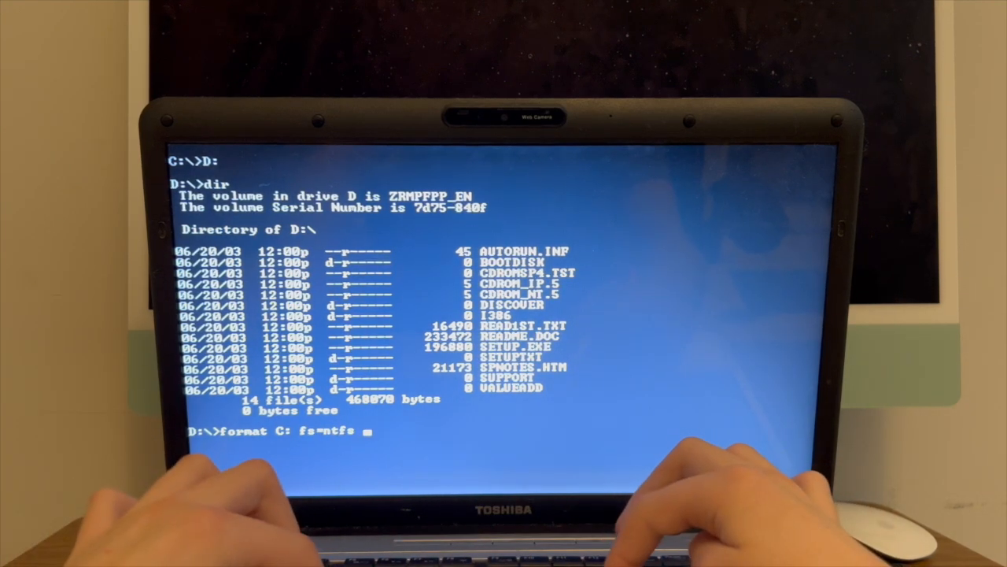
{"action": "type", "text": "/q"}
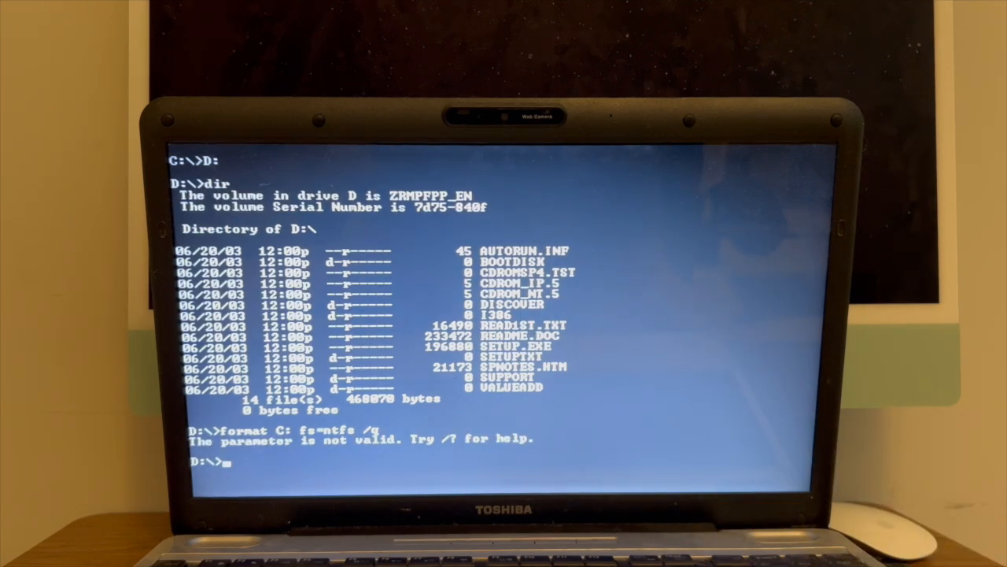
{"action": "type", "text": "format C: fs=ntfs /q"}
{"action": "type", "text": "format C: /fs"}
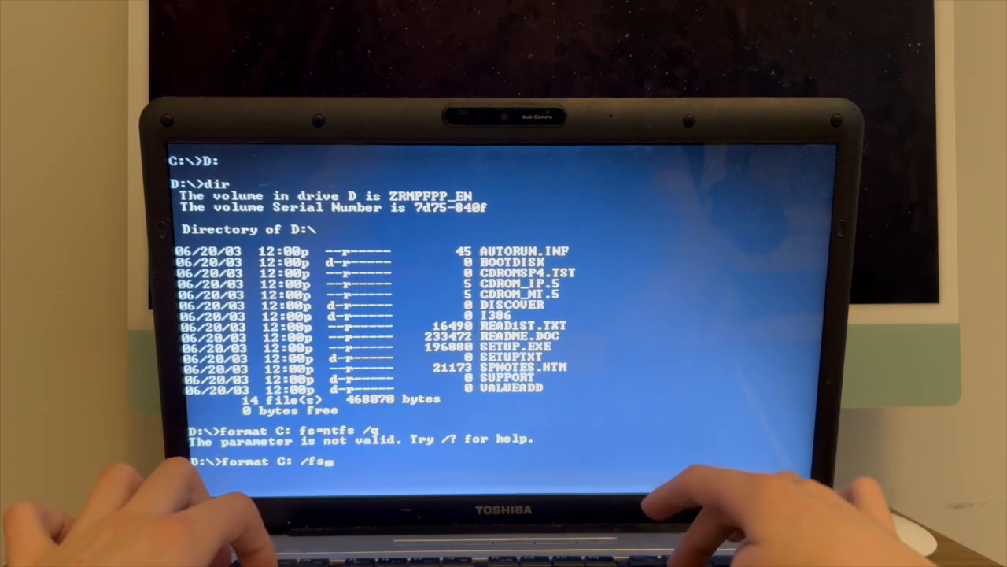
{"action": "type", "text": "=n"}
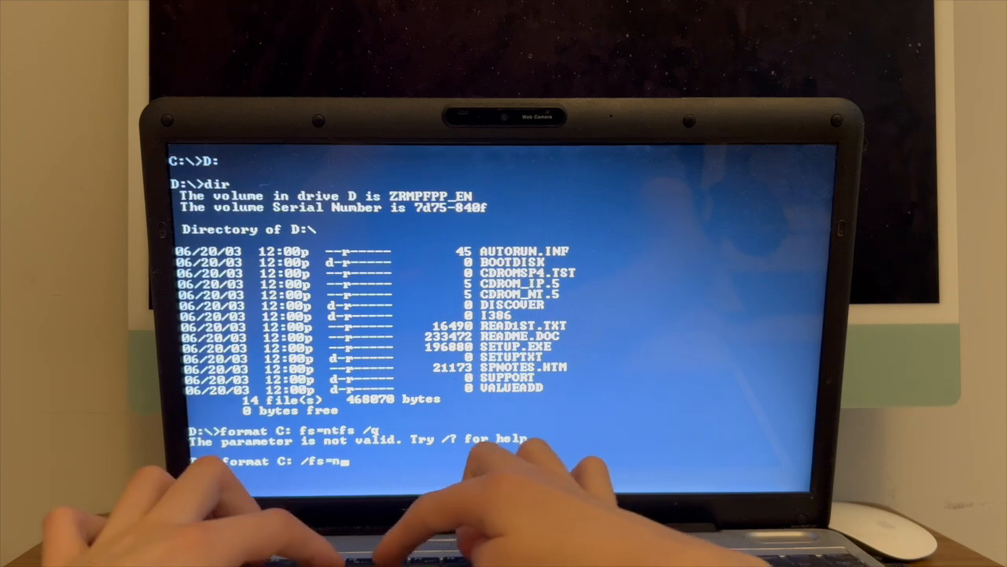
{"action": "type", "text": "ntfs /qm"}
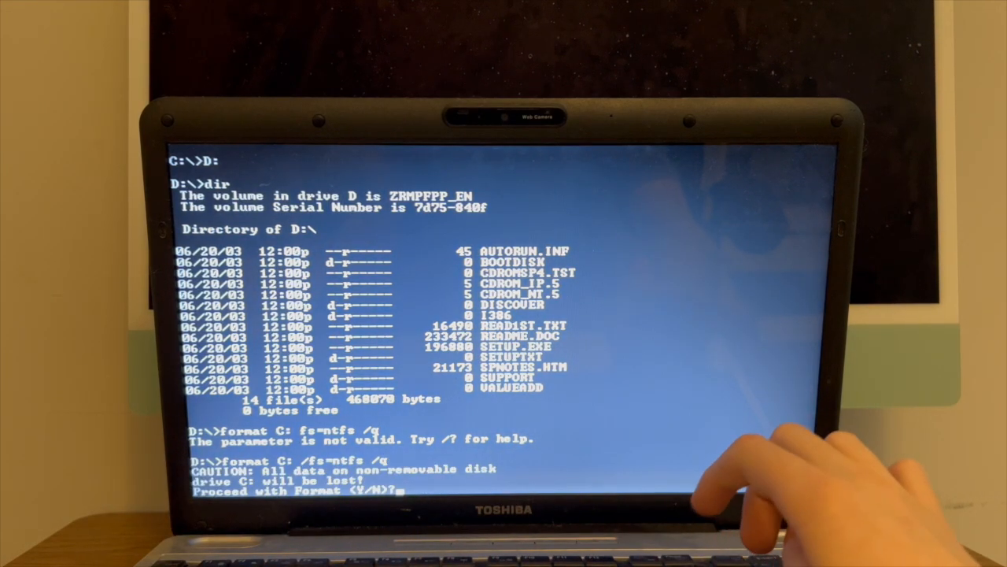
- Answer y to the data-loss caution and leave the console with exit
{"action": "type", "text": "y"}
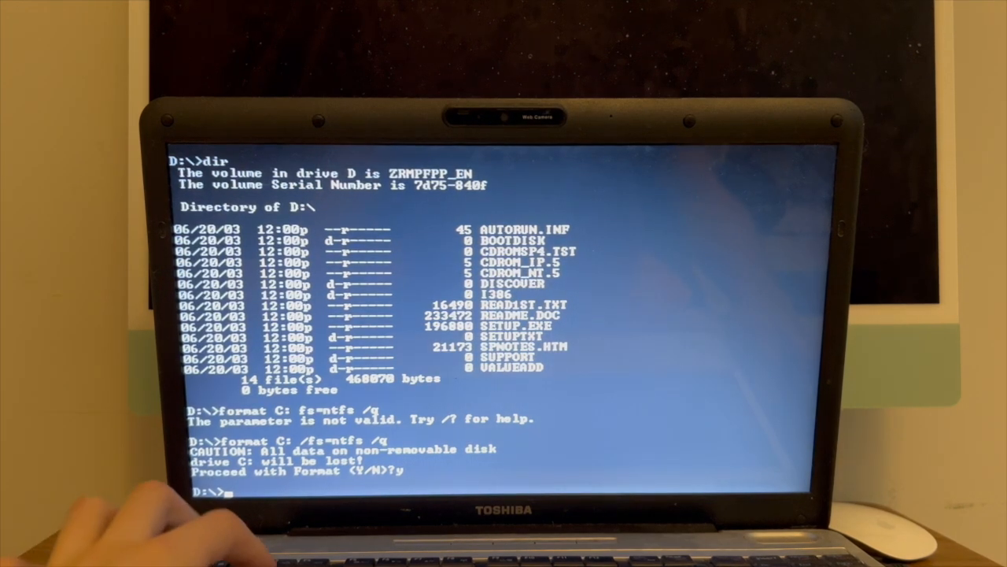
{"action": "type", "text": "exit"}
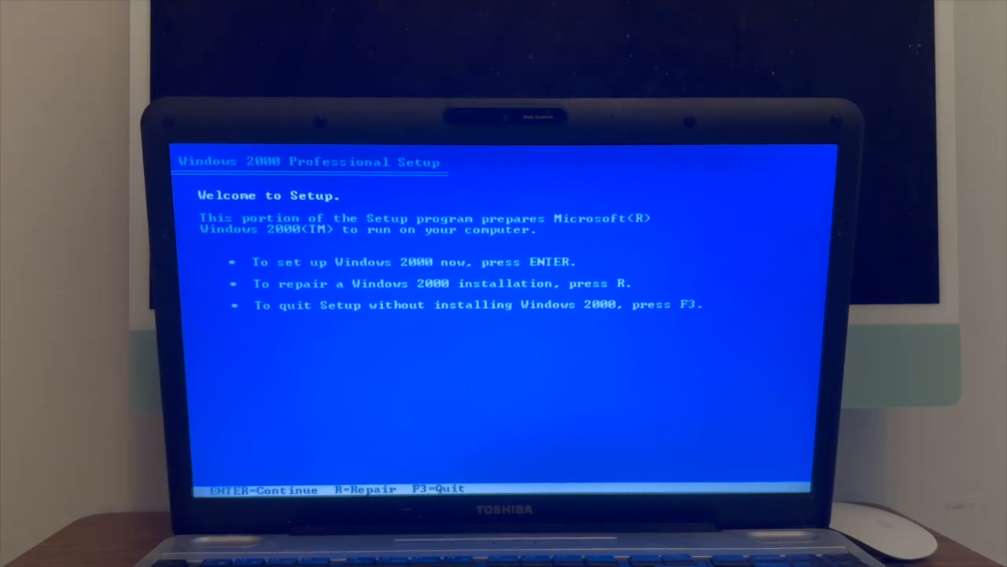
- Select the C: NTFS partition as install target and continue past the active-partition warning
{"action": "key", "text": "enter"}
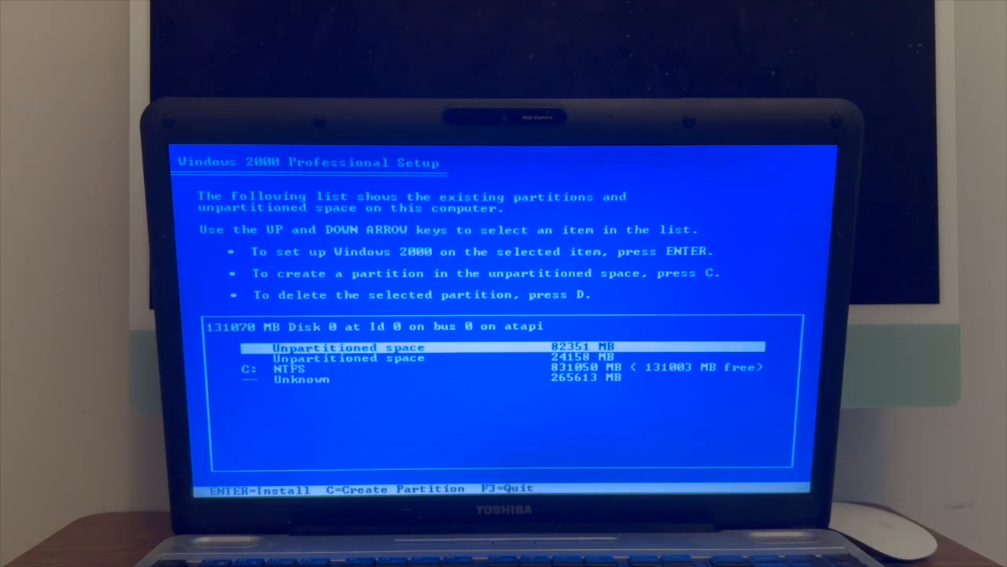
{"action": "key", "text": "down"}
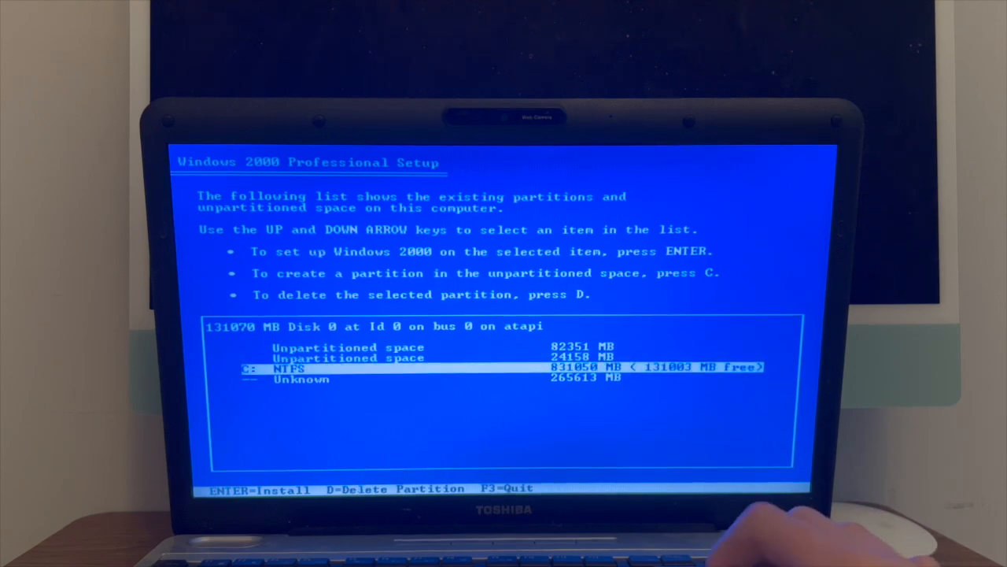
{"action": "key", "text": "enter"}
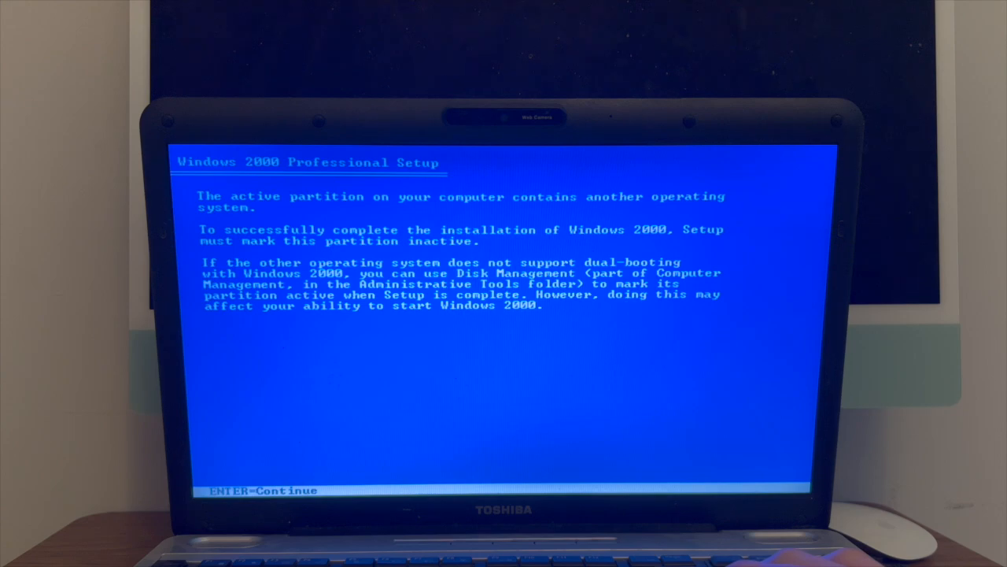
{"action": "key", "text": "enter"}
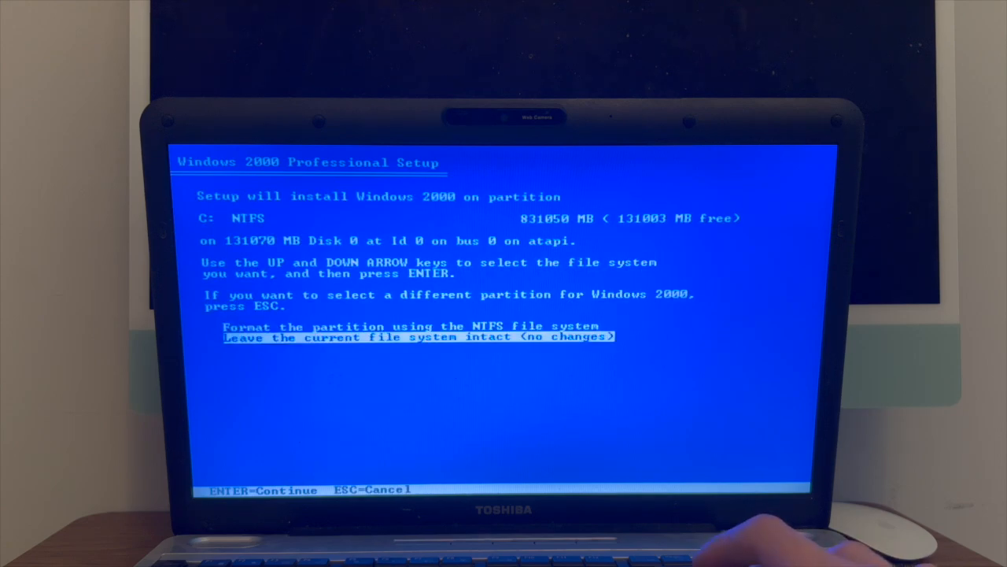
{"action": "key", "text": "enter"}
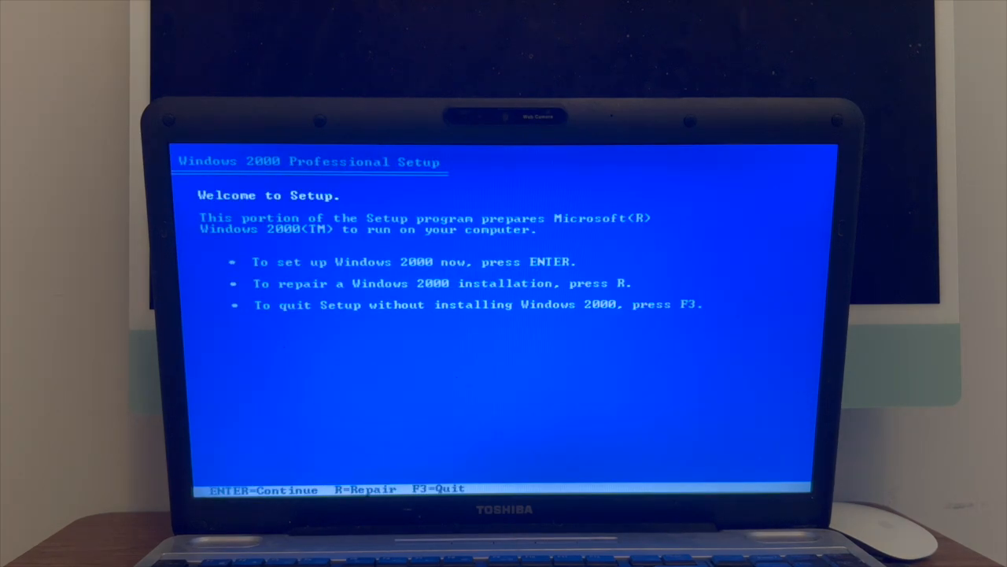
- Start setup from the welcome screen and accept the license agreement with F8
{"action": "key", "text": "enter"}
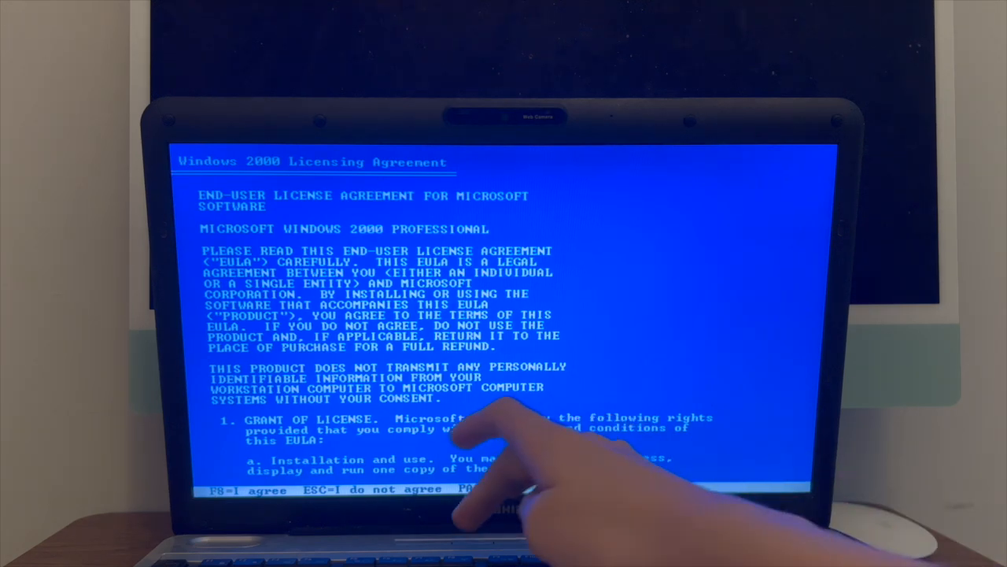
{"action": "key", "text": "f8"}
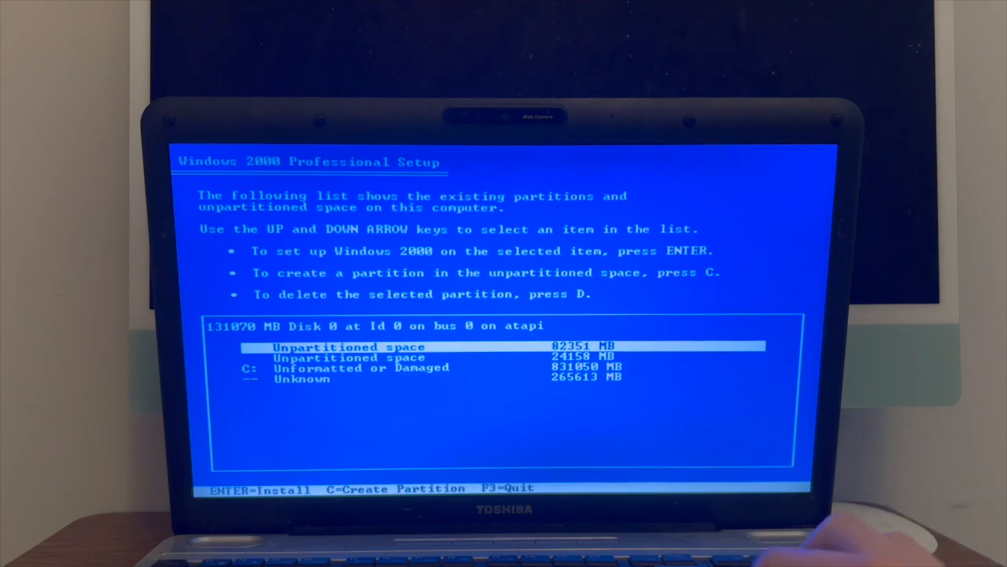
- Delete the damaged C: partition, confirming past the system-partition warning with L
{"action": "key", "text": "Down"}
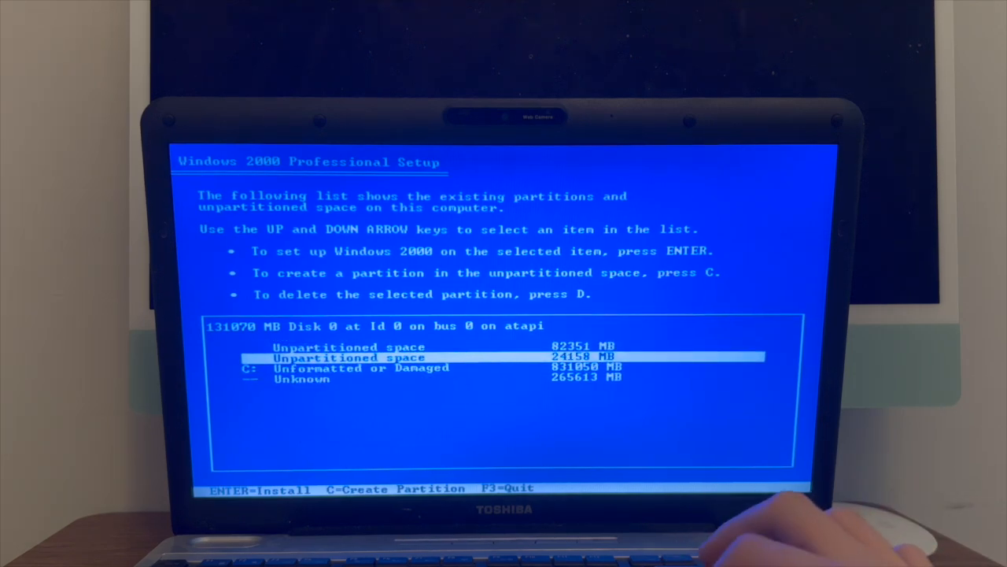
{"action": "key", "text": "up"}
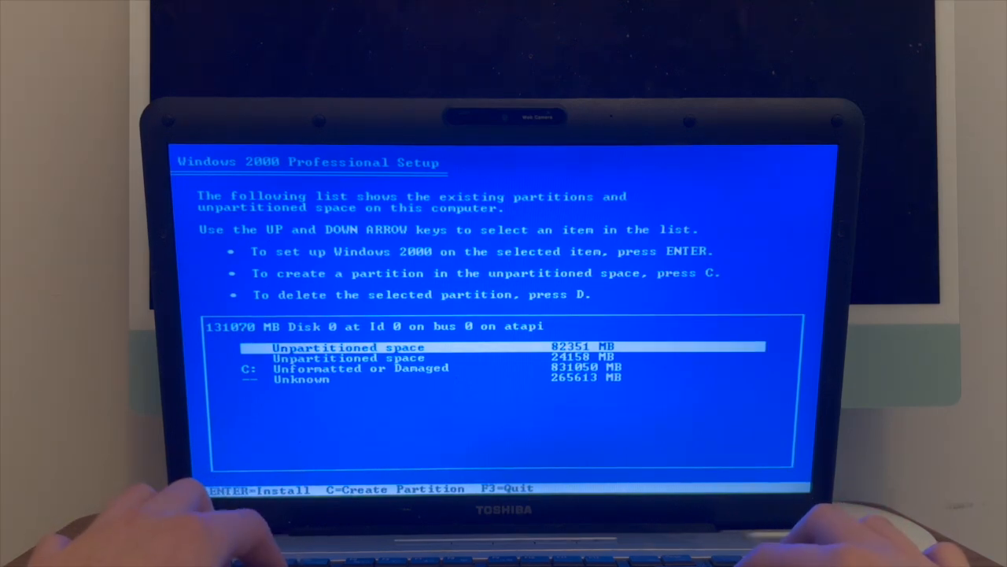
{"action": "key", "text": "d"}
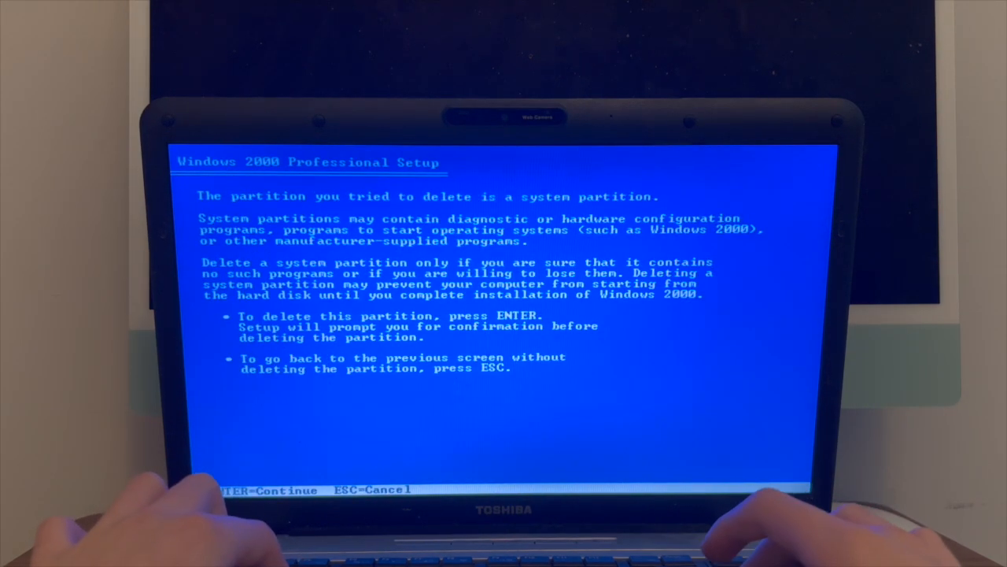
{"action": "key", "text": "enter"}
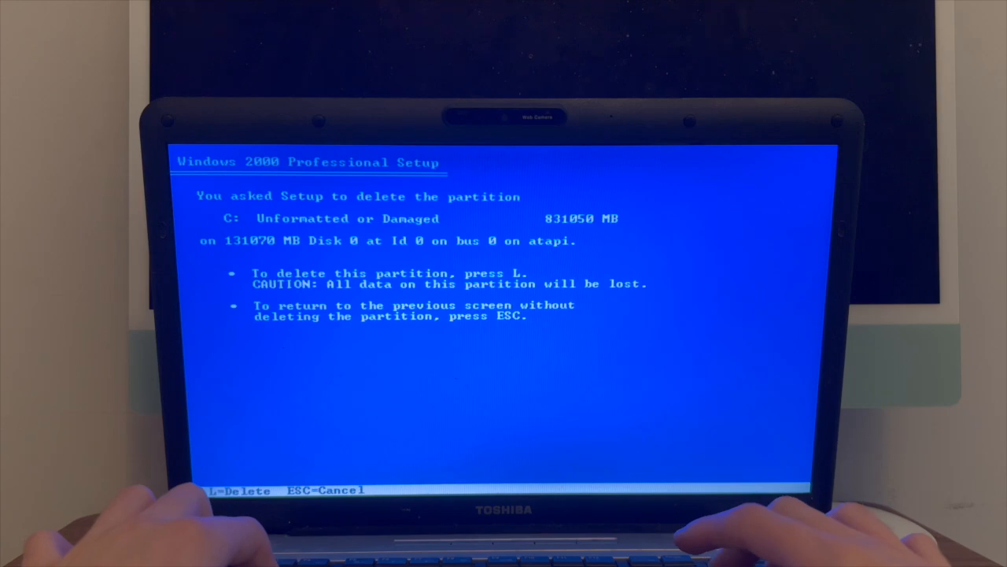
{"action": "key", "text": "l"}
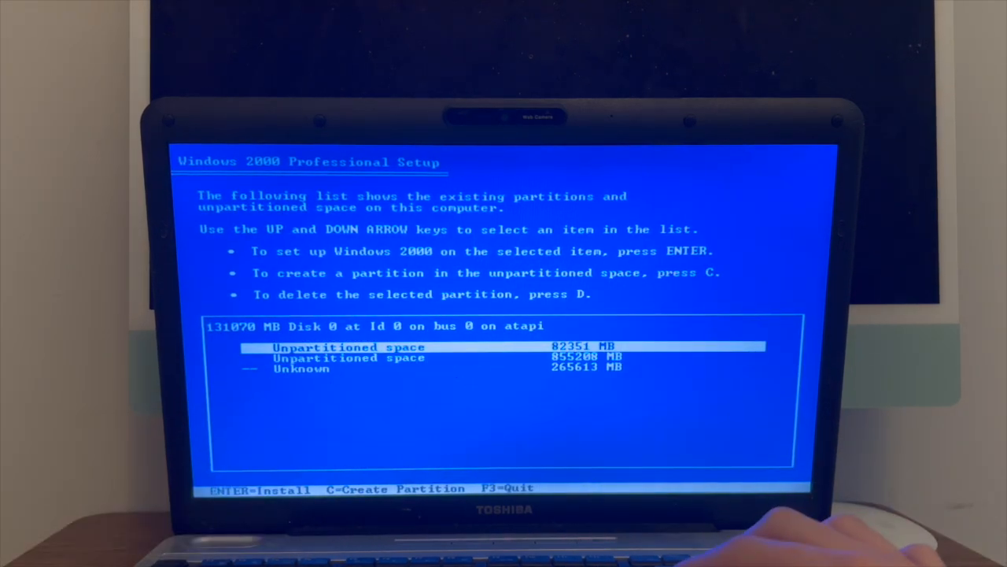
- Delete the Unknown partition too, leaving only the 82351 MB and 539244 MB unpartitioned spaces
{"action": "key", "text": "Down"}
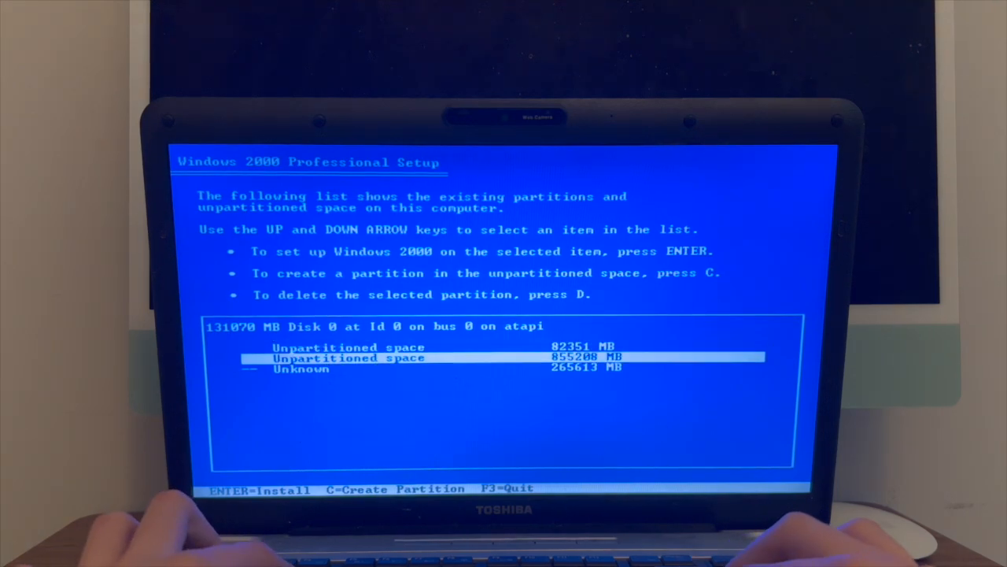
{"action": "key", "text": "d"}
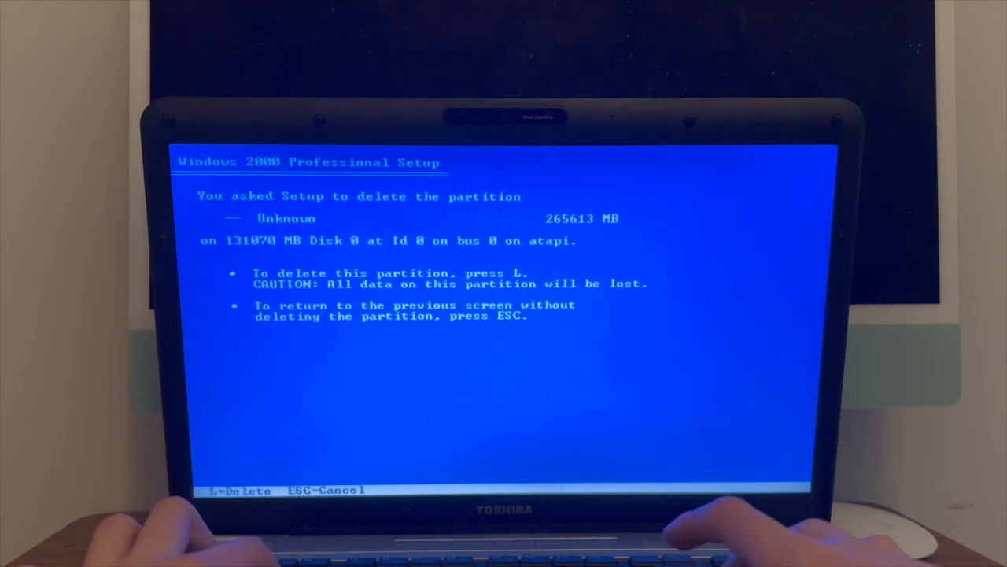
{"action": "key", "text": "l"}
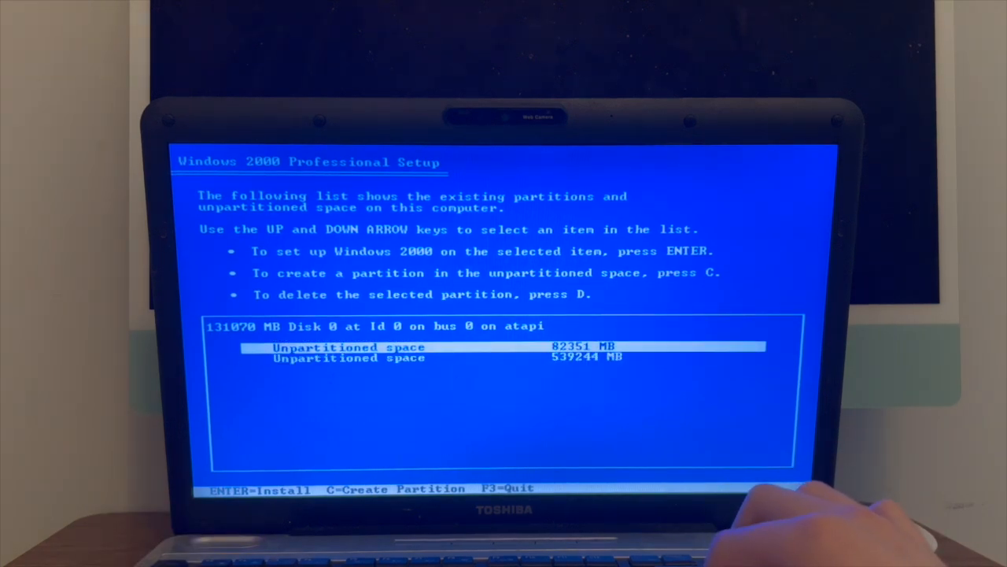
{"action": "key", "text": "down"}
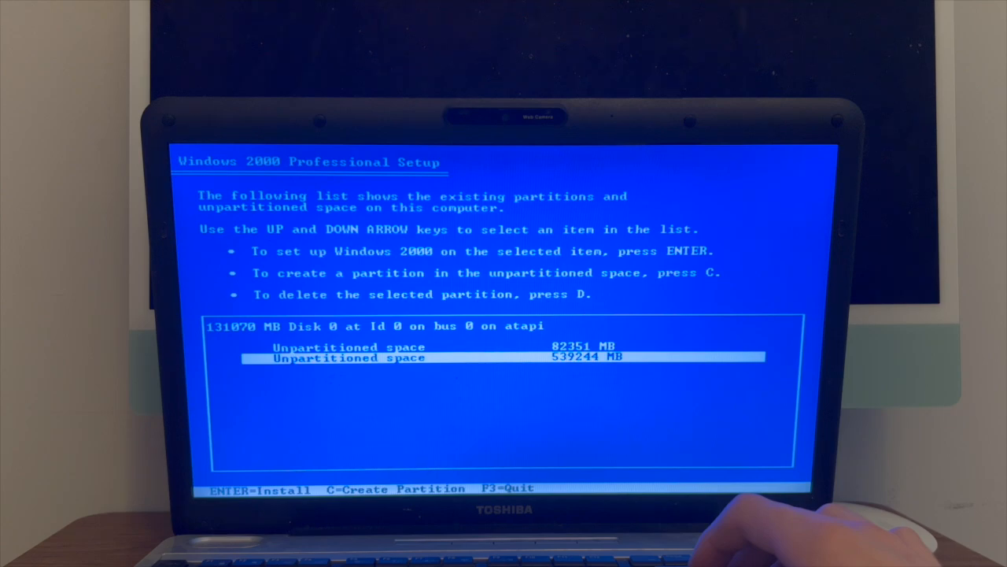
{"action": "key", "text": "enter"}
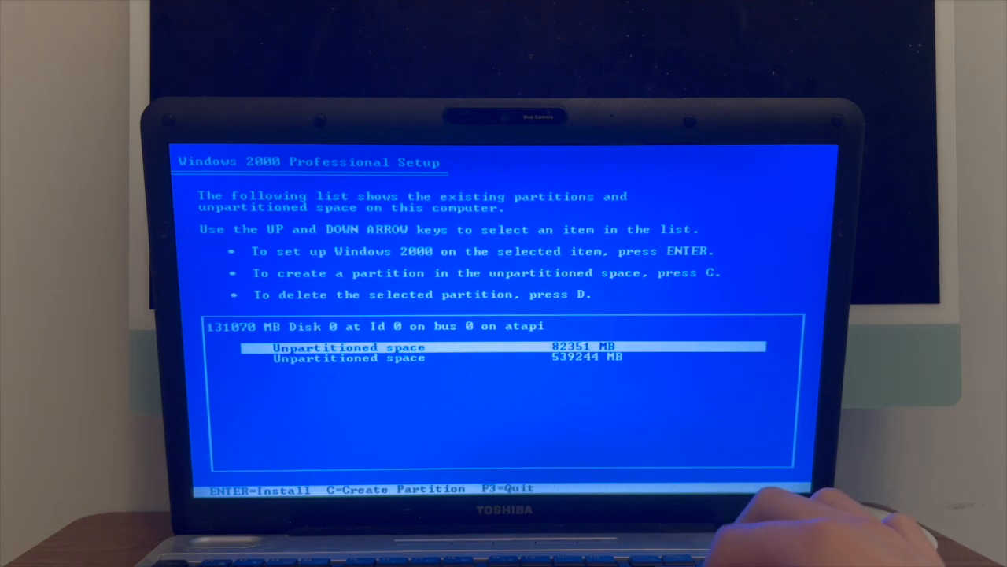
{"action": "key", "text": "enter"}
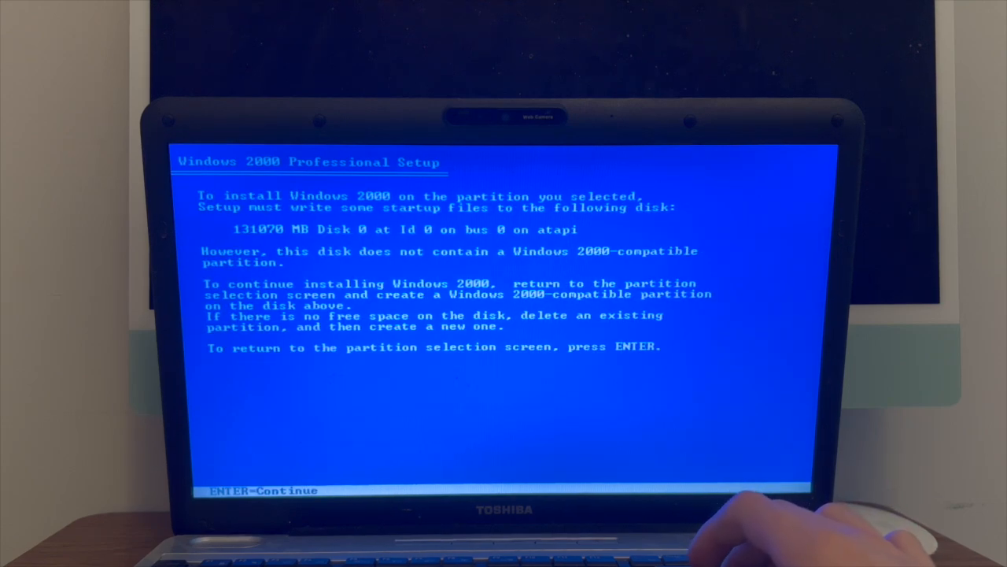
- Return to the partition list and try installing on the first unpartitioned space
{"action": "key", "text": "enter"}
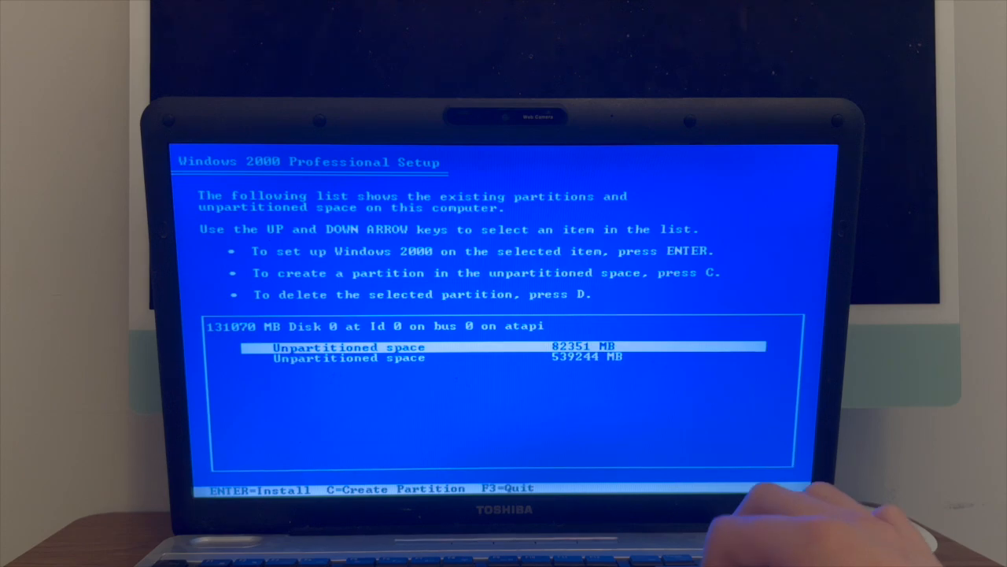
{"action": "key", "text": "c"}
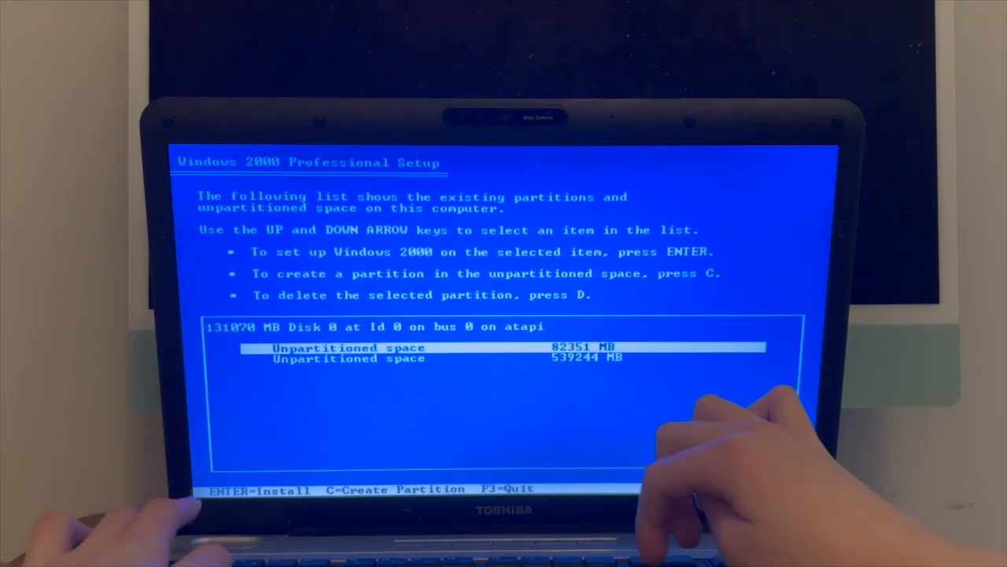
{"action": "key", "text": "enter"}
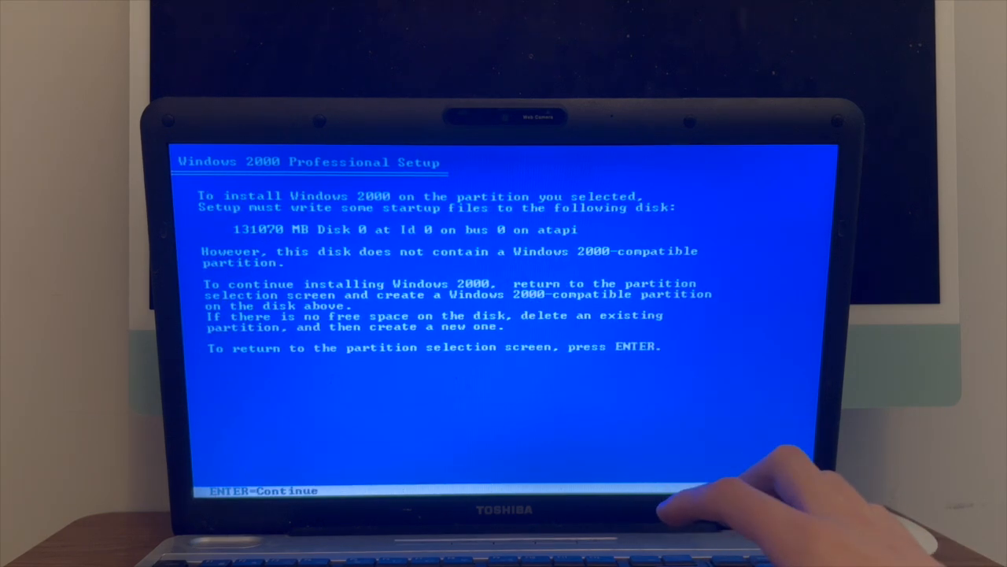
{"action": "key", "text": "enter"}
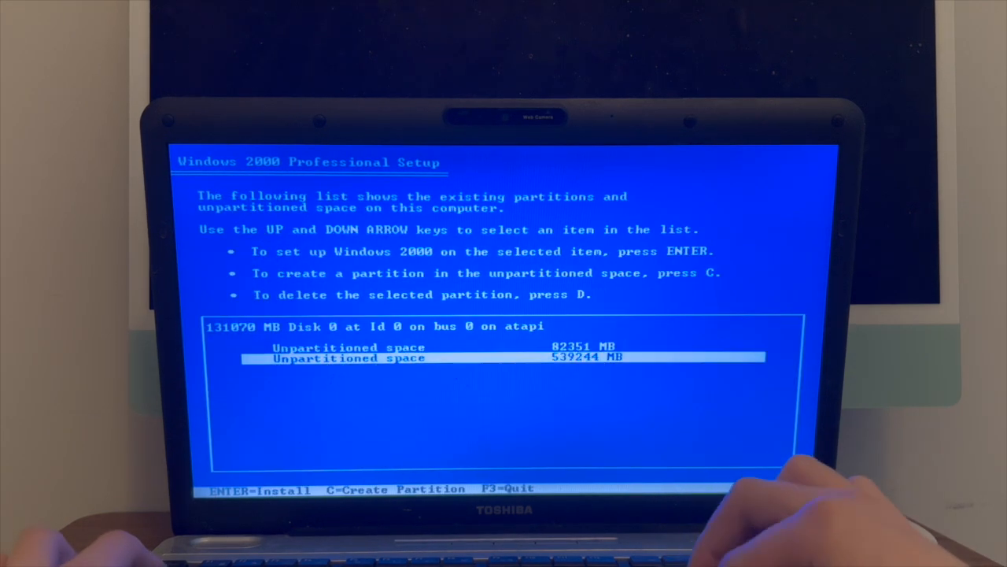
- Attempt creating a partition in the larger free space, entering size 53920 MB
{"action": "key", "text": "c"}
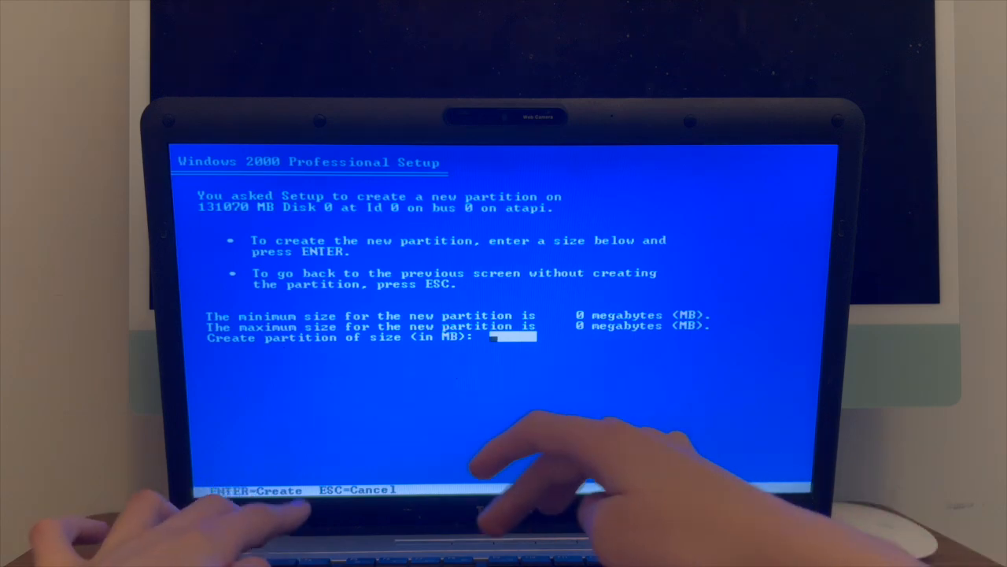
{"action": "type", "text": "5392"}
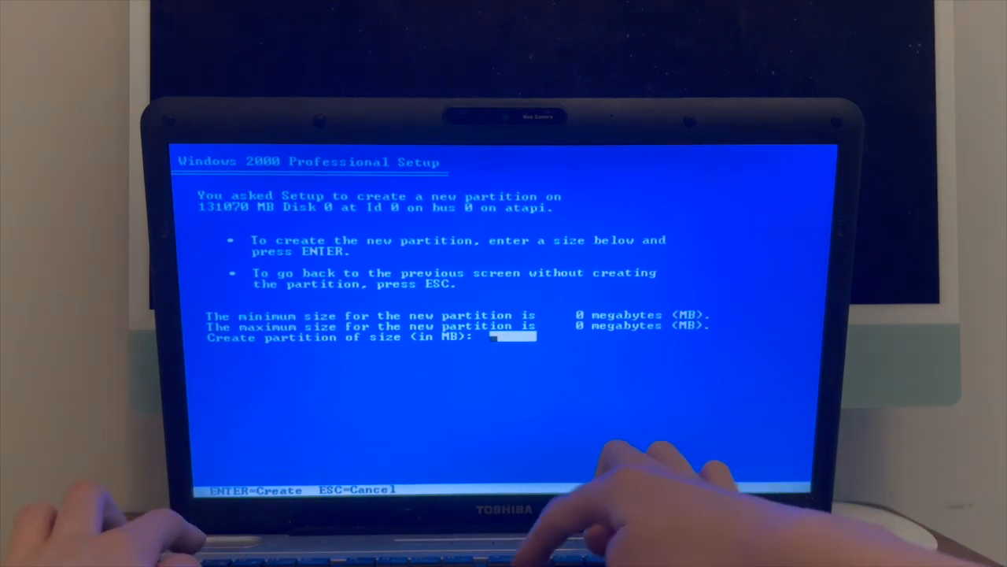
{"action": "type", "text": "0"}
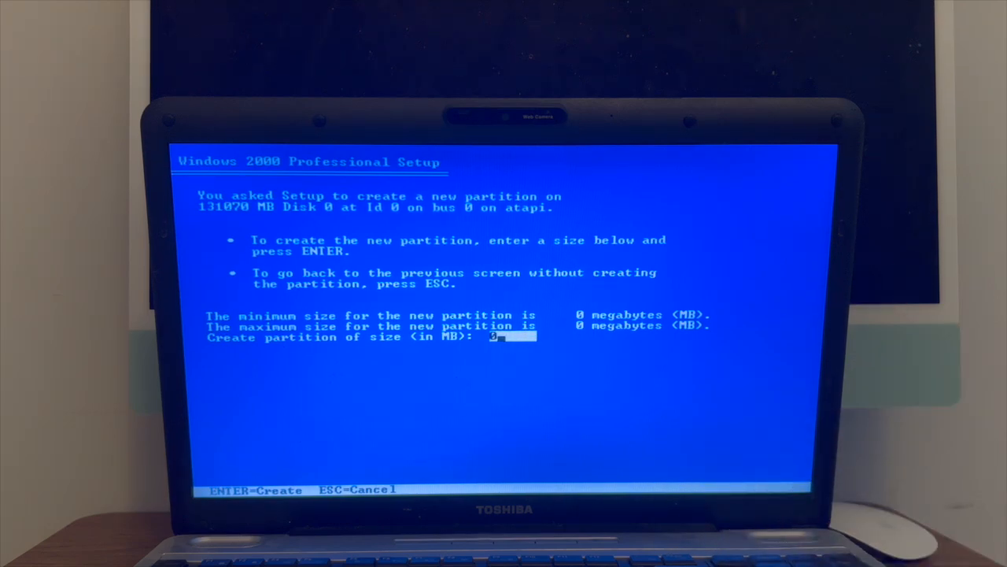
{"action": "key", "text": "enter"}
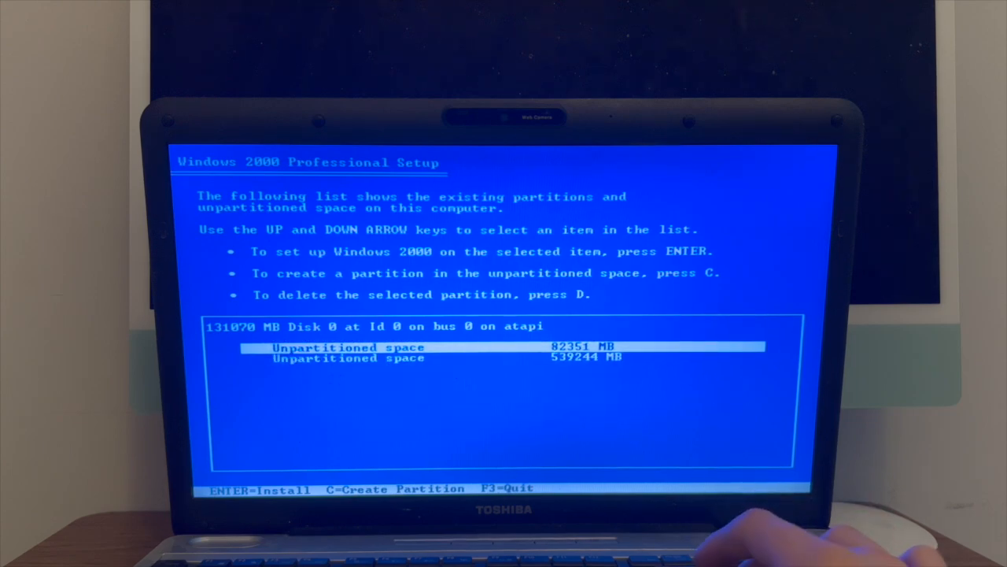
{"action": "key", "text": "enter"}
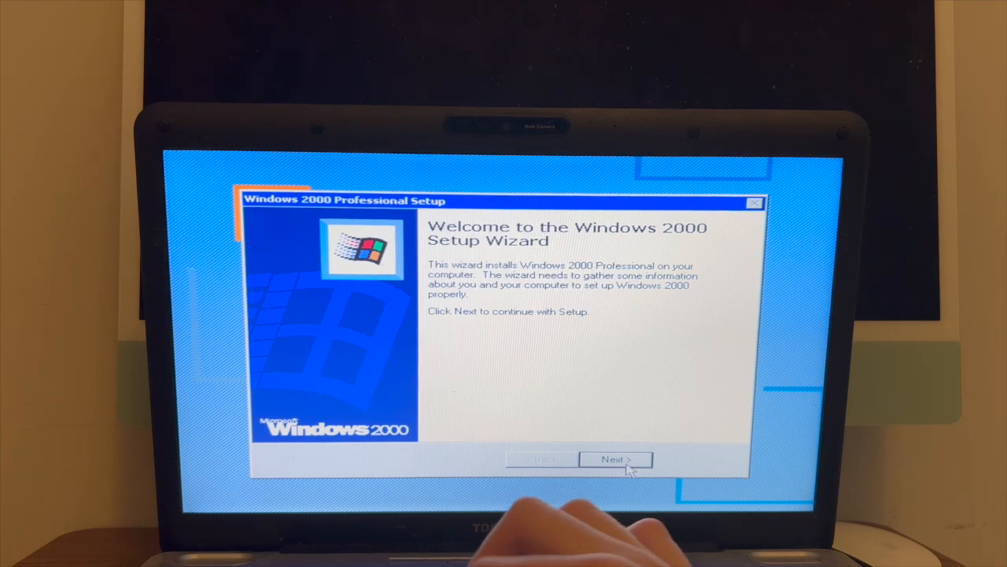
- Keep default English (United States) regional settings and enter owner name NTOWF
{"action": "left_click", "coordinate": [615, 460]}
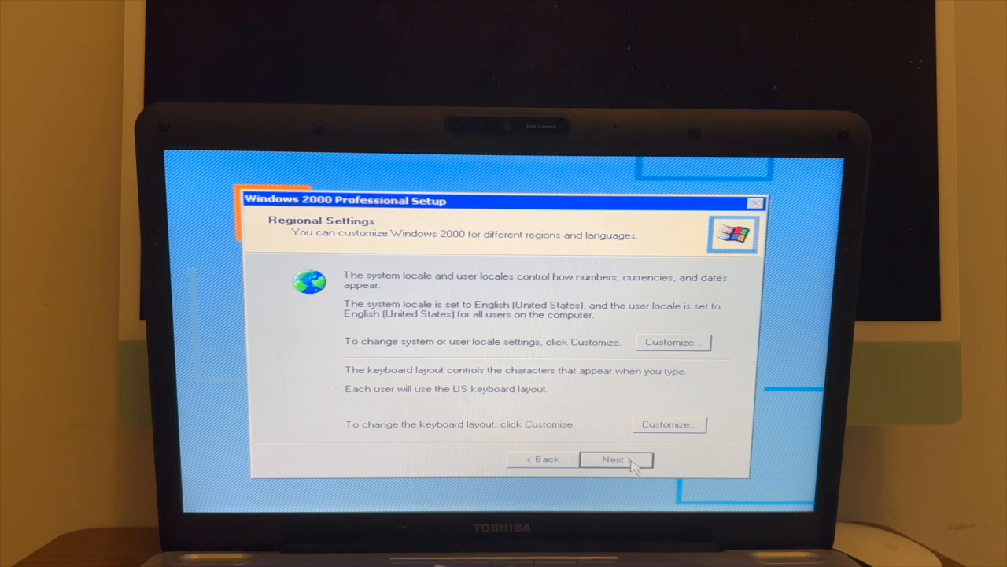
{"action": "left_click", "coordinate": [617, 460]}
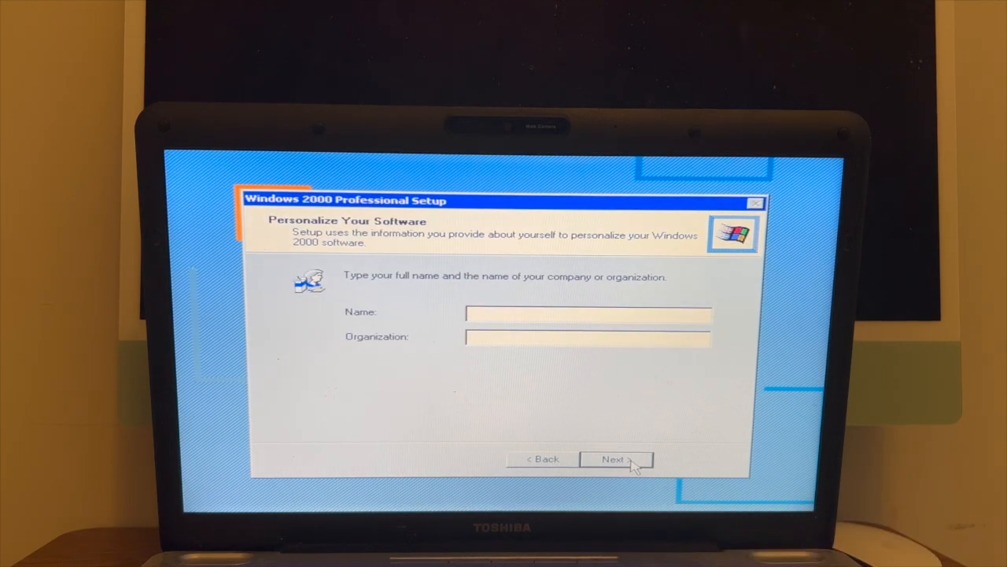
{"action": "type", "text": "N"}
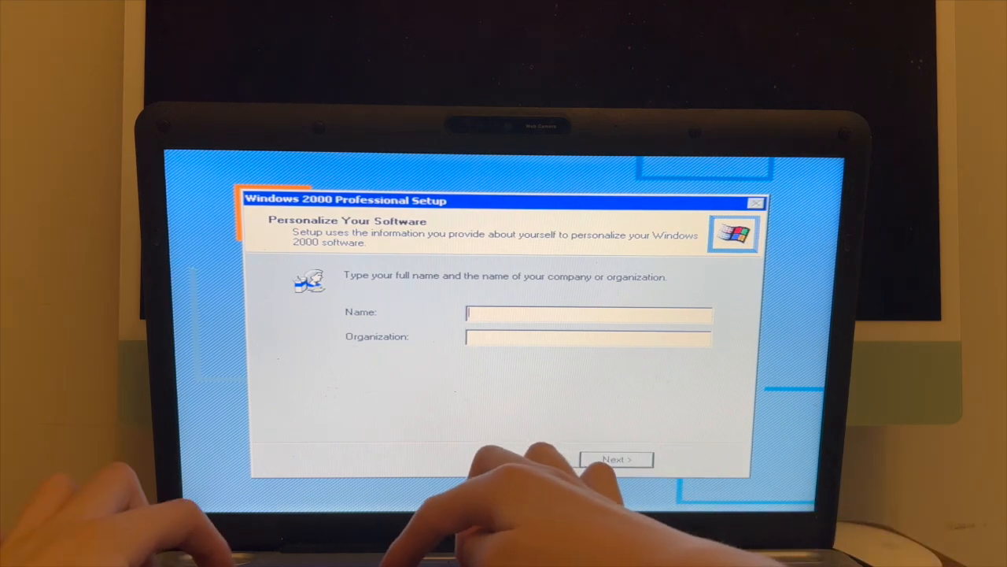
{"action": "type", "text": "TOWF"}
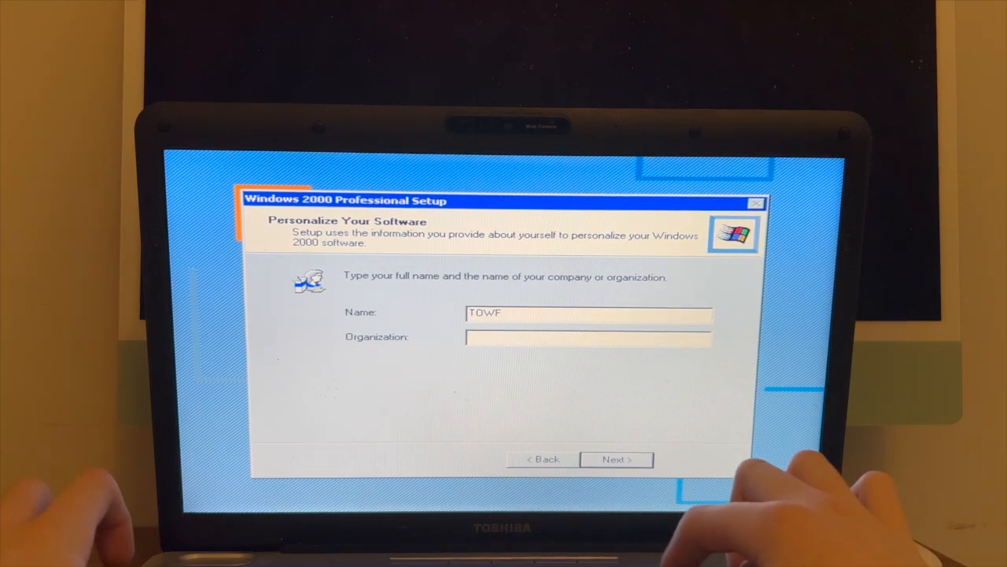
{"action": "left_click", "coordinate": [617, 460]}
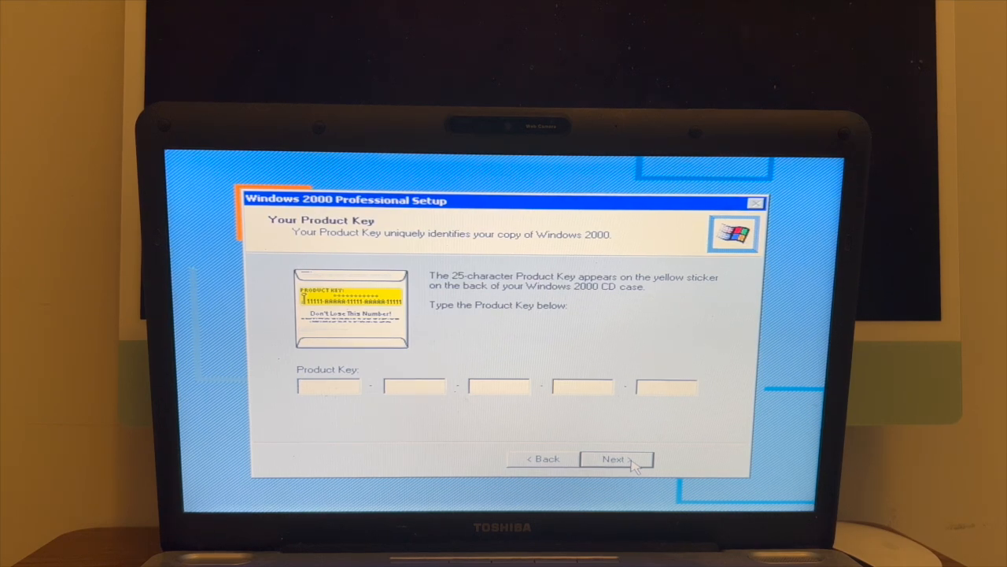
- Skip past Product Key, name the computer 80DOLLARTOSHIBA, and keep the shown date, time and zone
{"action": "left_click", "coordinate": [617, 459]}
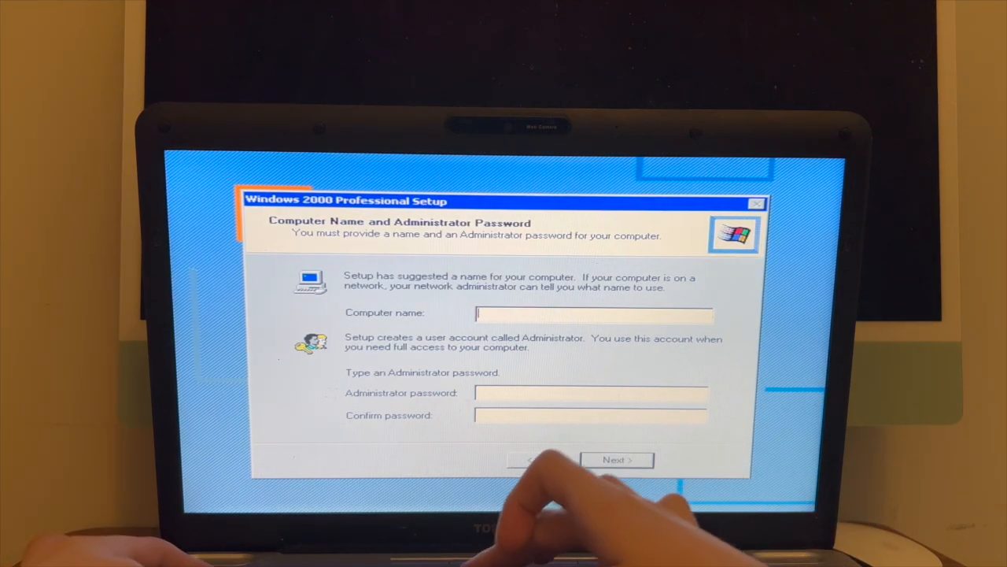
{"action": "type", "text": "80DOLL"}
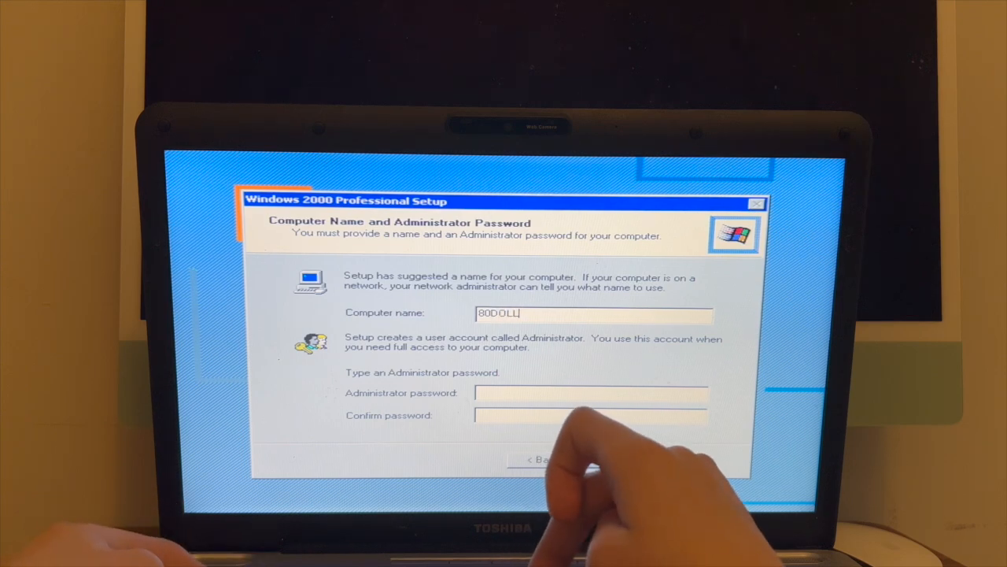
{"action": "type", "text": "AR"}
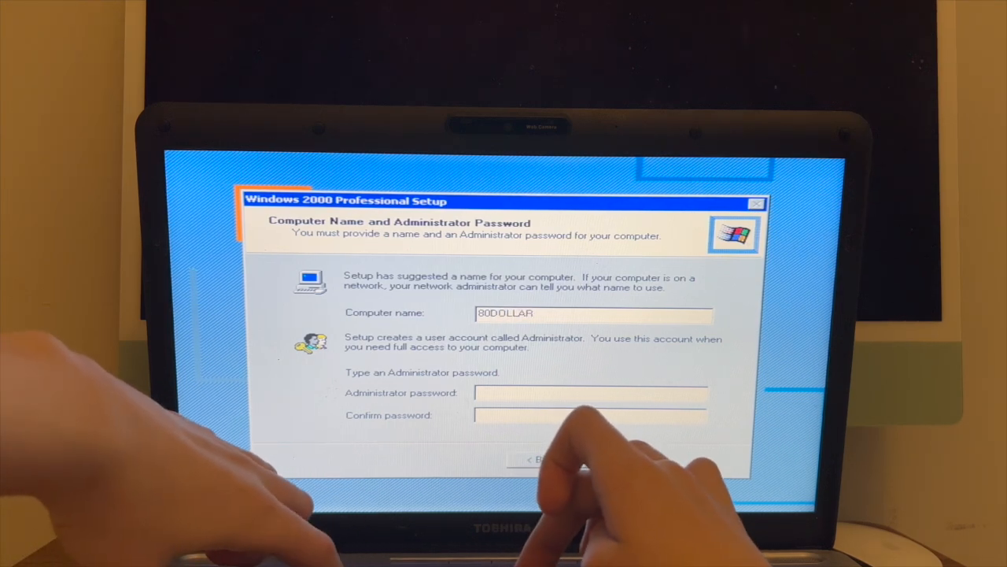
{"action": "type", "text": "TOSHIBA"}
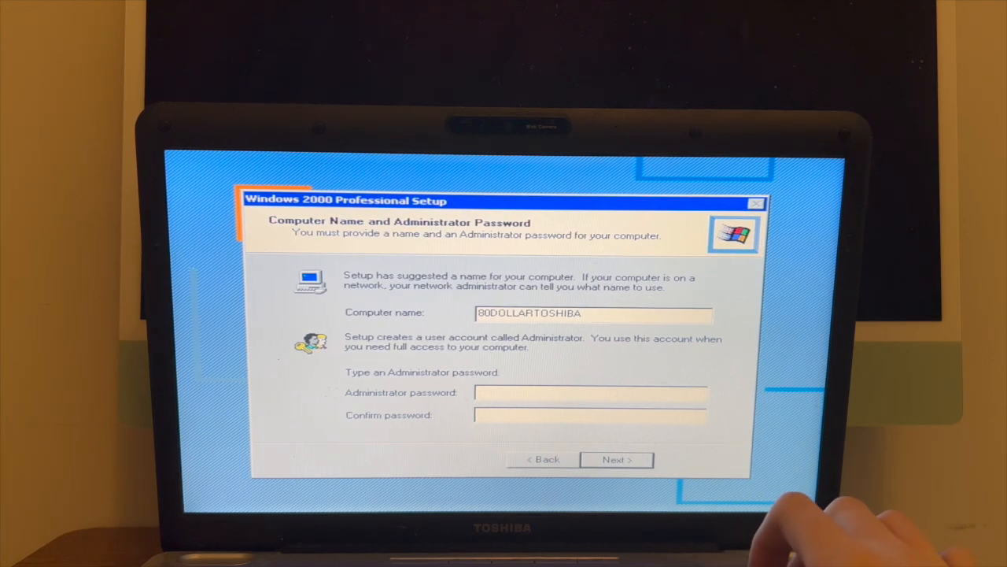
{"action": "left_click", "coordinate": [617, 459]}
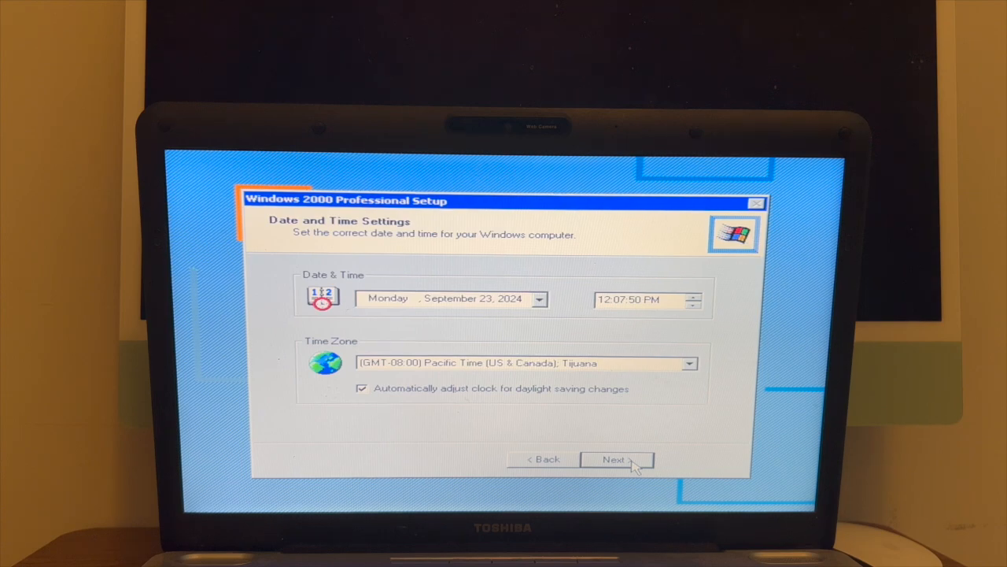
{"action": "left_click", "coordinate": [617, 460]}
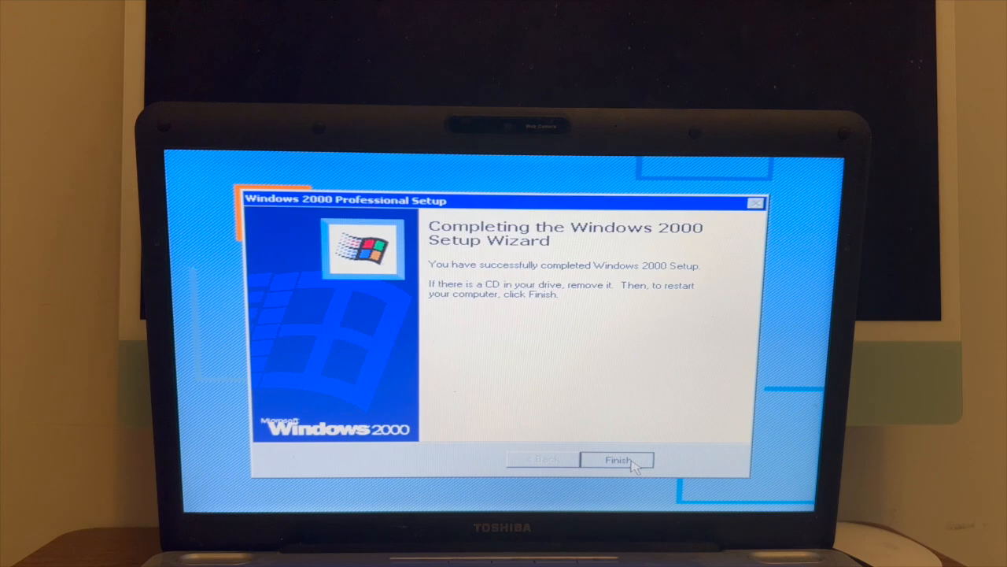
- Finish setup to restart, then close Getting Started with Windows 2000 and the Start button tip
{"action": "left_click", "coordinate": [618, 460]}
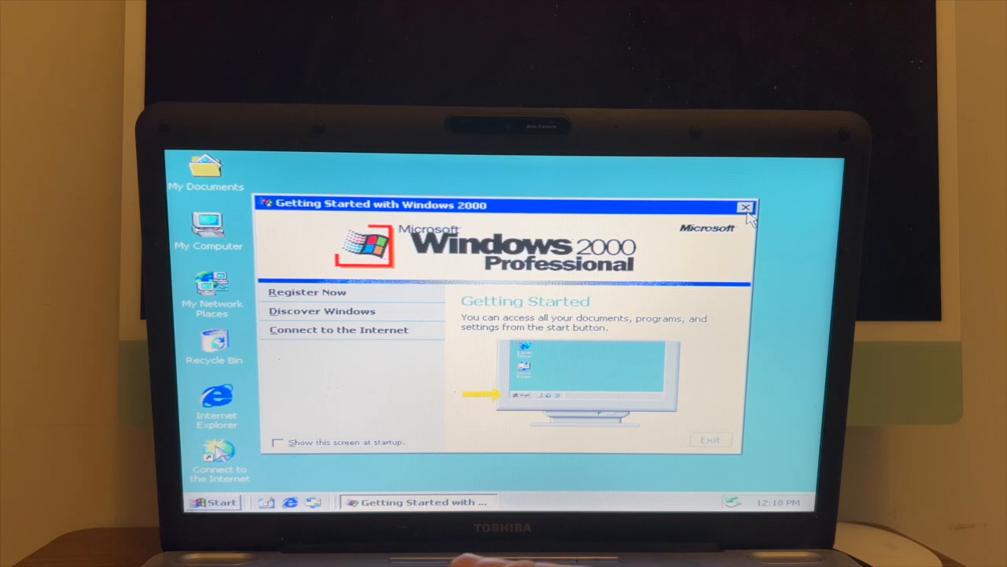
{"action": "left_click", "coordinate": [745, 206]}
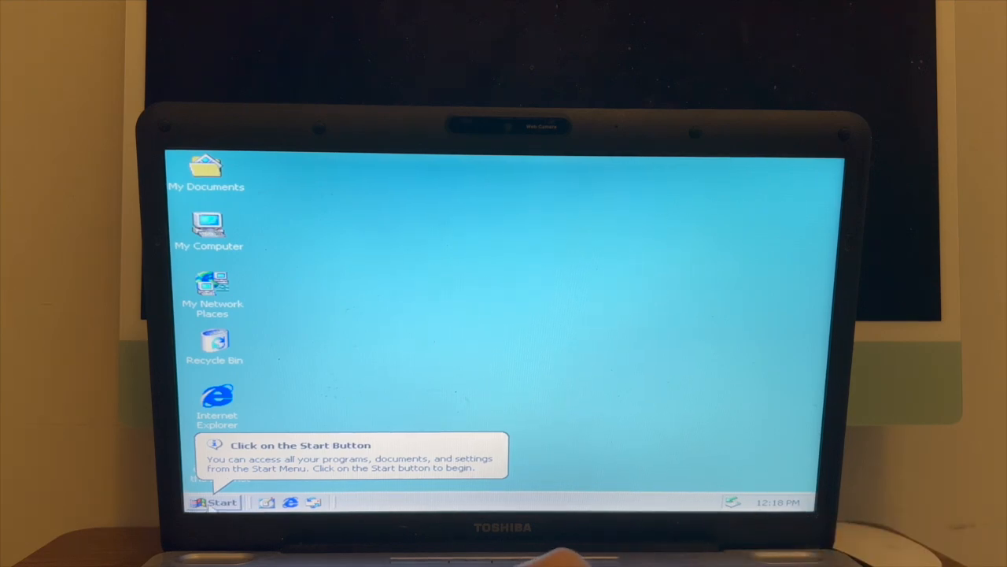
{"action": "left_click", "coordinate": [221, 502]}
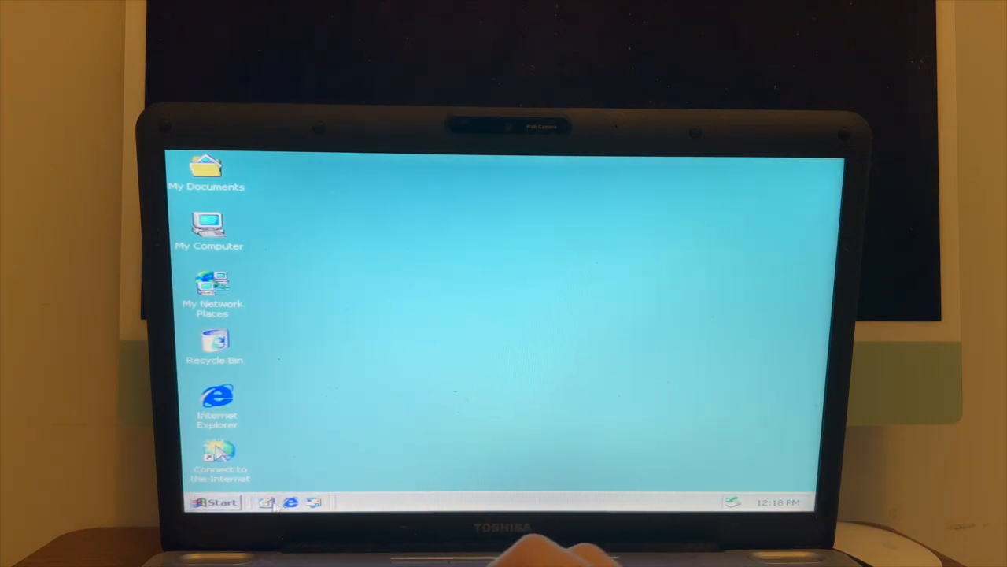
{"action": "mouse_move", "coordinate": [291, 502]}
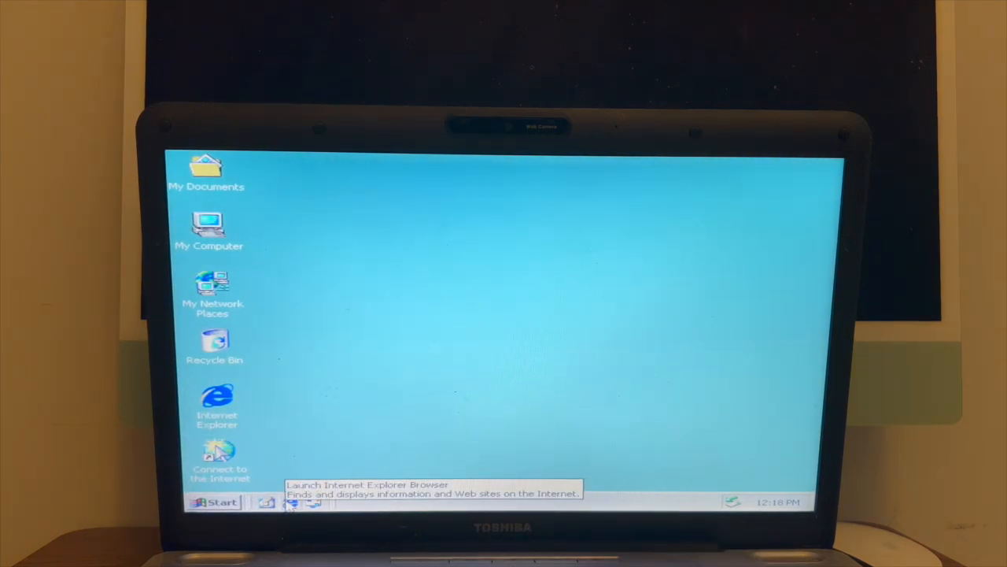
{"action": "mouse_move", "coordinate": [293, 293]}
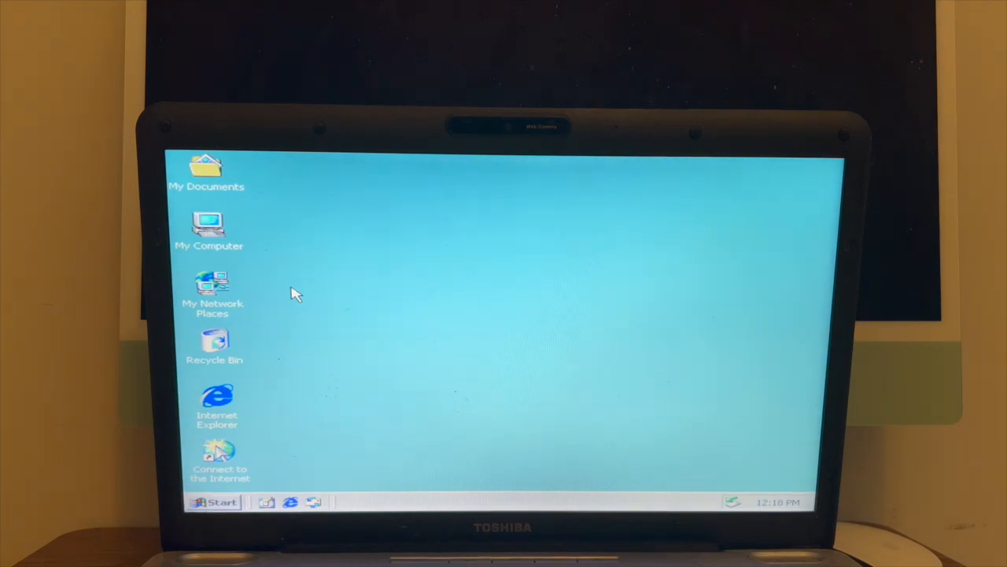